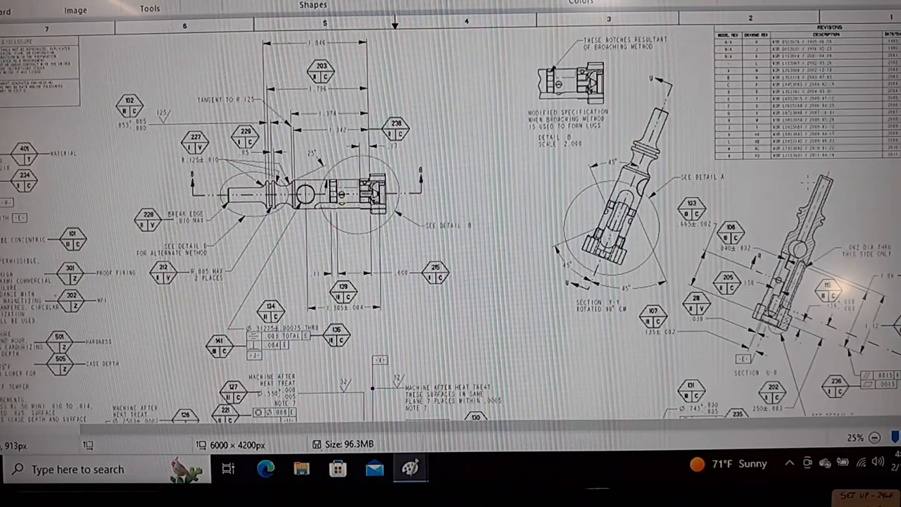
# Step: Scroll down the blueprint to Section T-T, Section X-X and the distribution statement
pyautogui.scroll(-3)
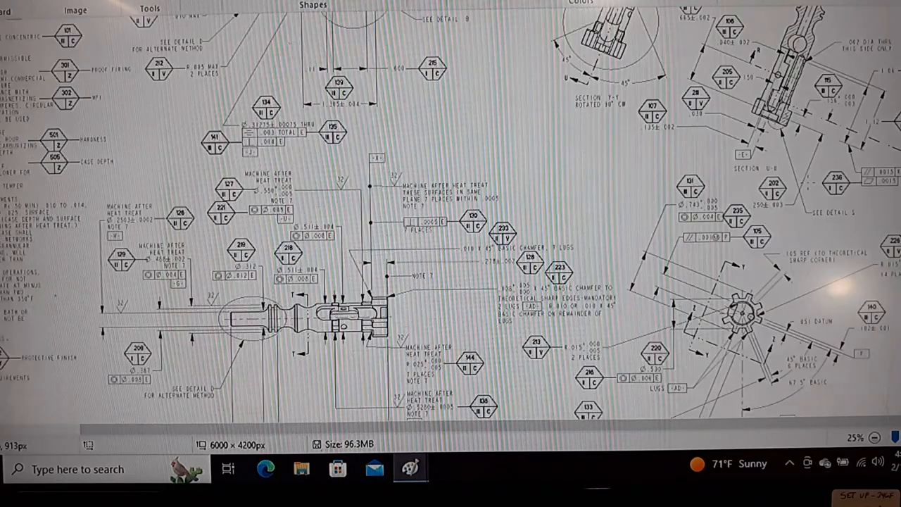
pyautogui.scroll(-3)
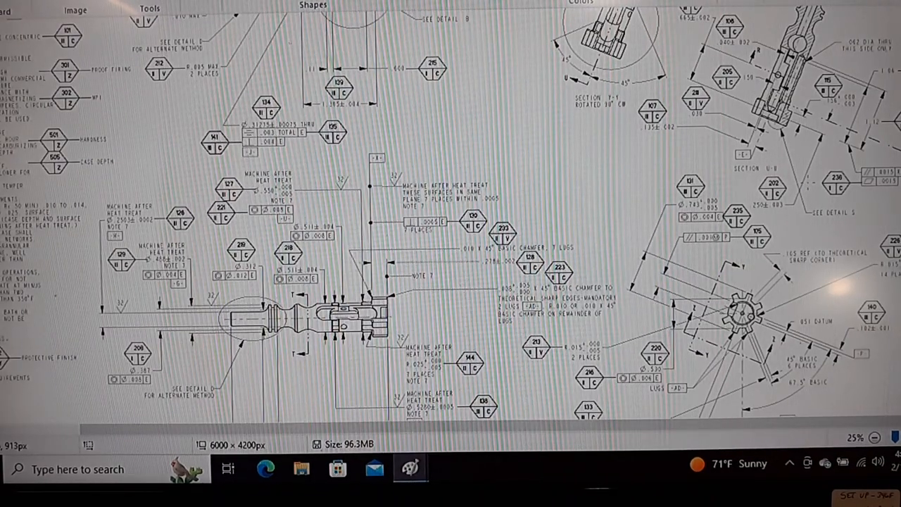
pyautogui.scroll(-3)
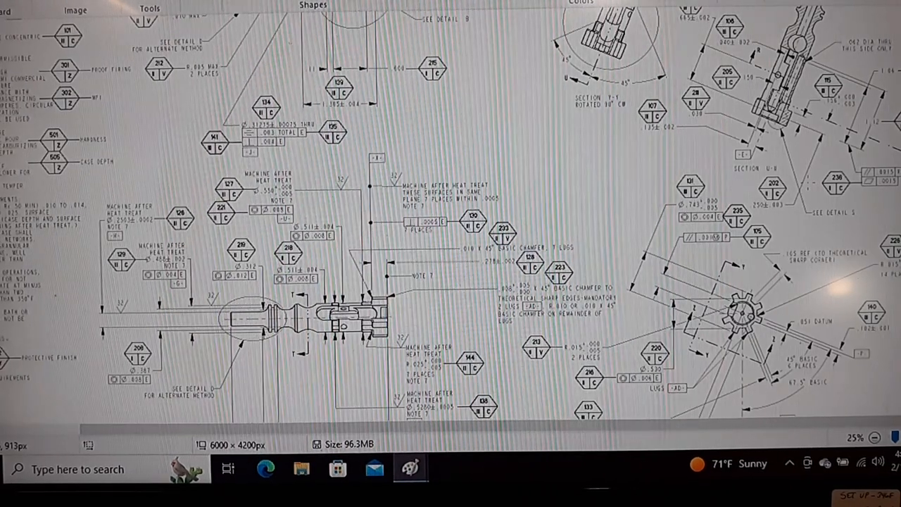
pyautogui.scroll(-3)
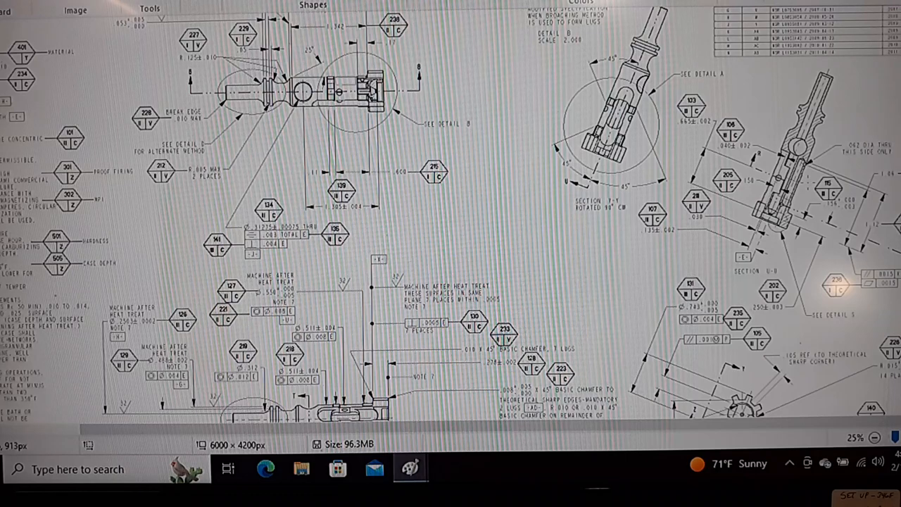
pyautogui.scroll(3)
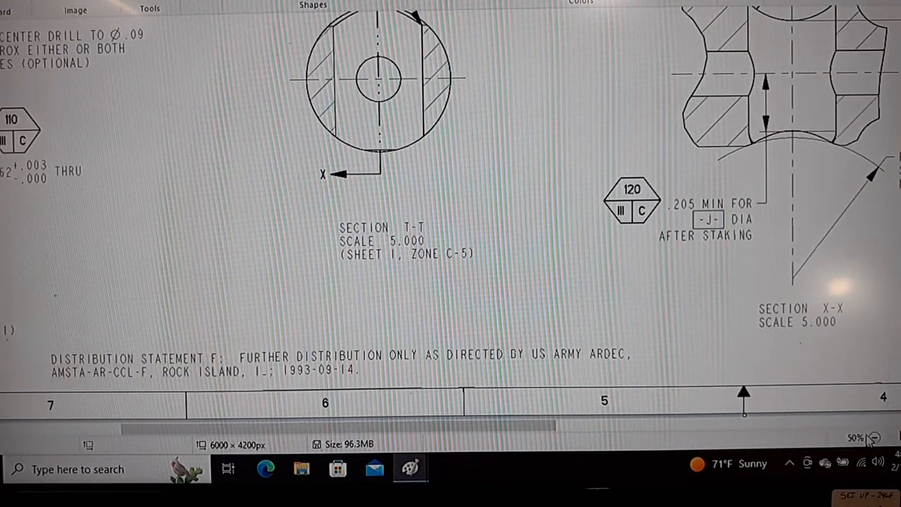
# Step: Zoom out to 25% to show Detail E, Detail A and Section B-B
pyautogui.click(874, 437)
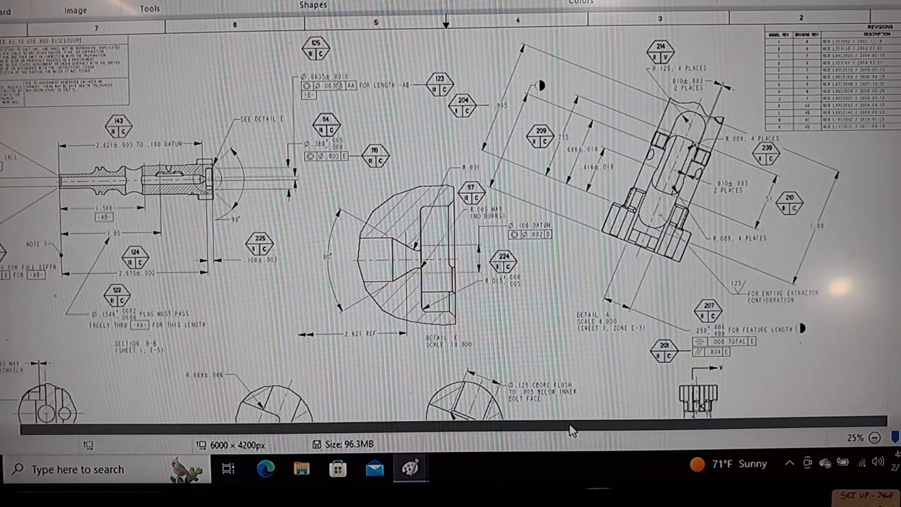
pyautogui.hscroll(-3)
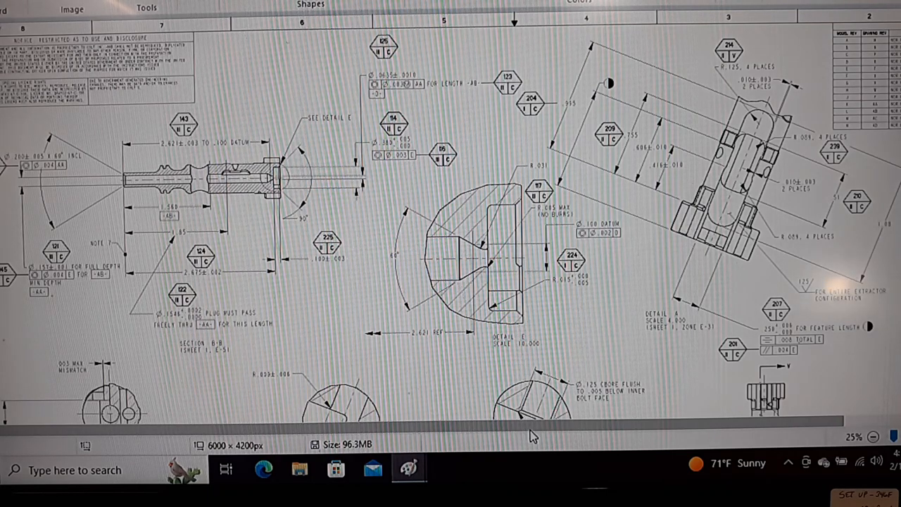
# Step: Scroll down past Details S and Z-Z to the bolt's inspection notes
pyautogui.scroll(-3)
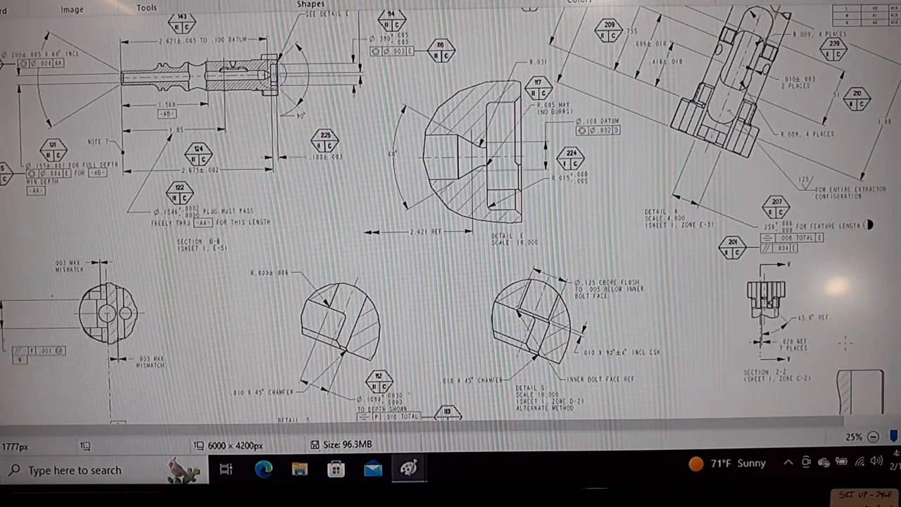
pyautogui.scroll(-3)
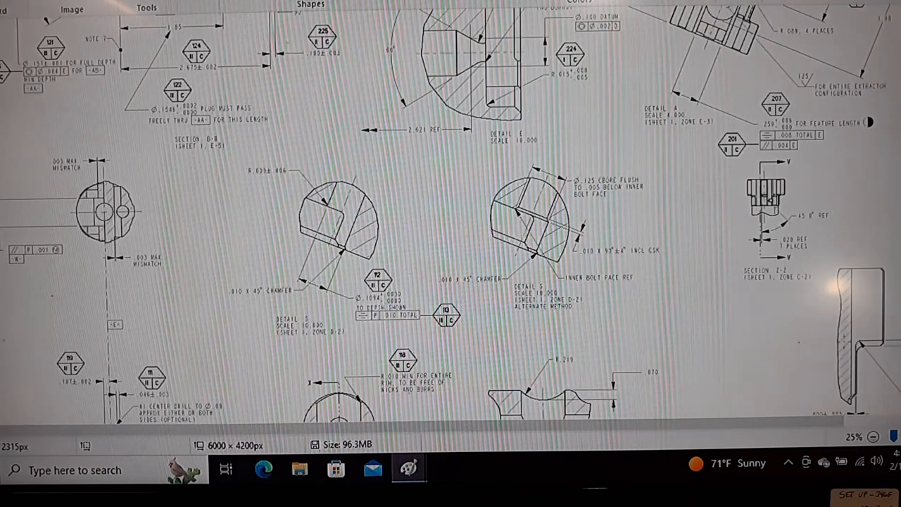
pyautogui.scroll(-3)
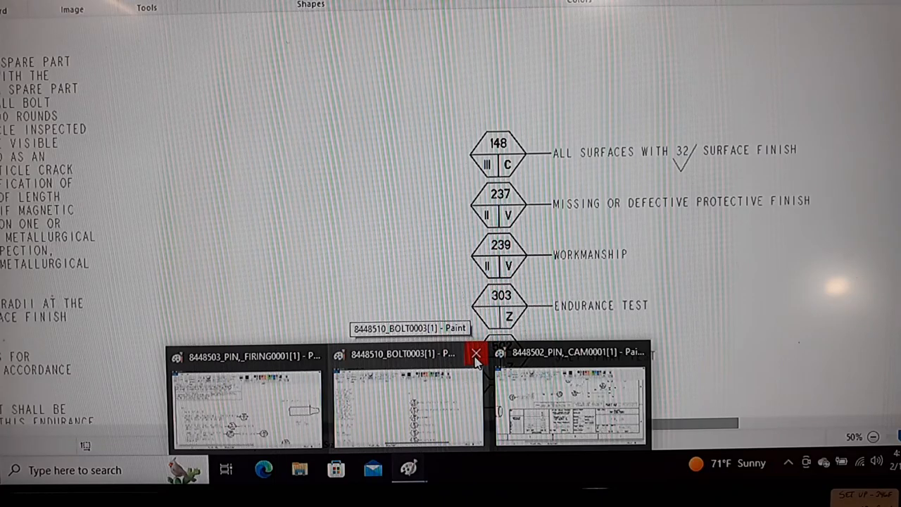
# Step: Close the BOLT0003 drawing from its taskbar thumbnail and scroll the cam pin sheet
pyautogui.click(477, 353)
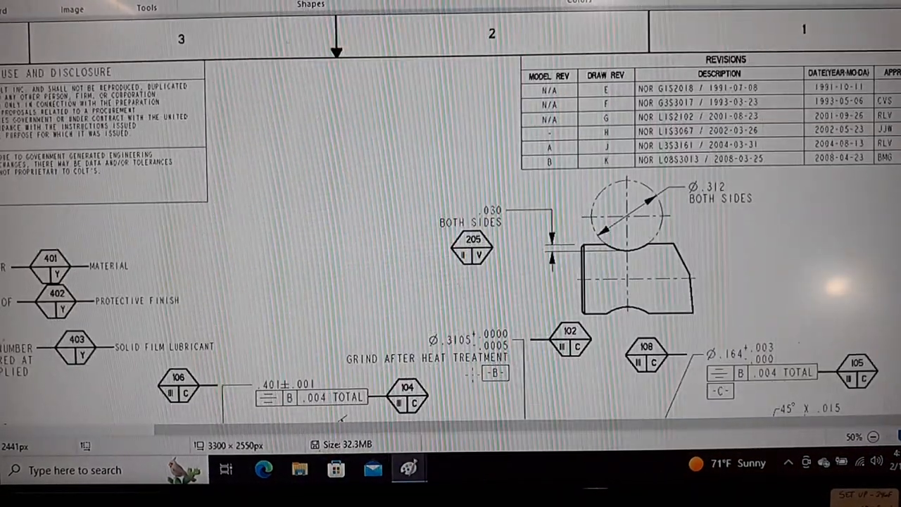
pyautogui.scroll(-3)
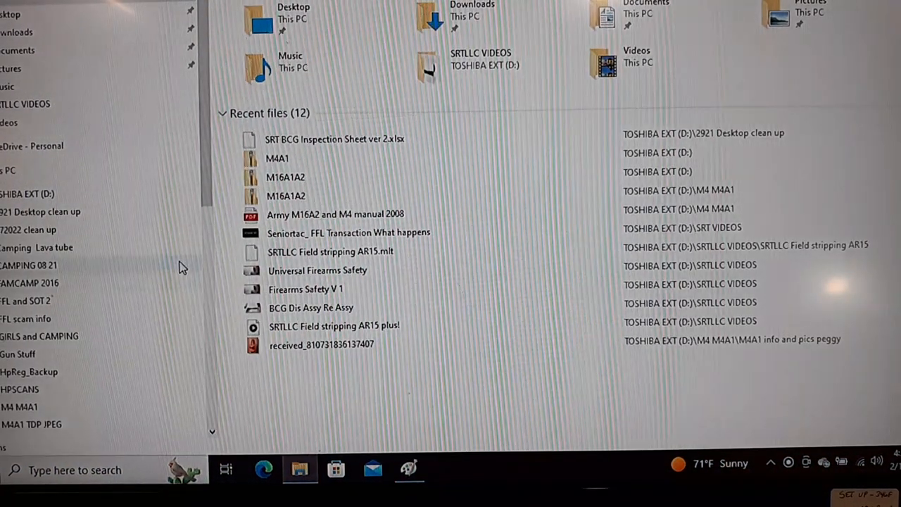
# Step: Browse into the M4A1 - Schematics folder and open 8448512 EXTRACTOR0001
pyautogui.click(277, 158)
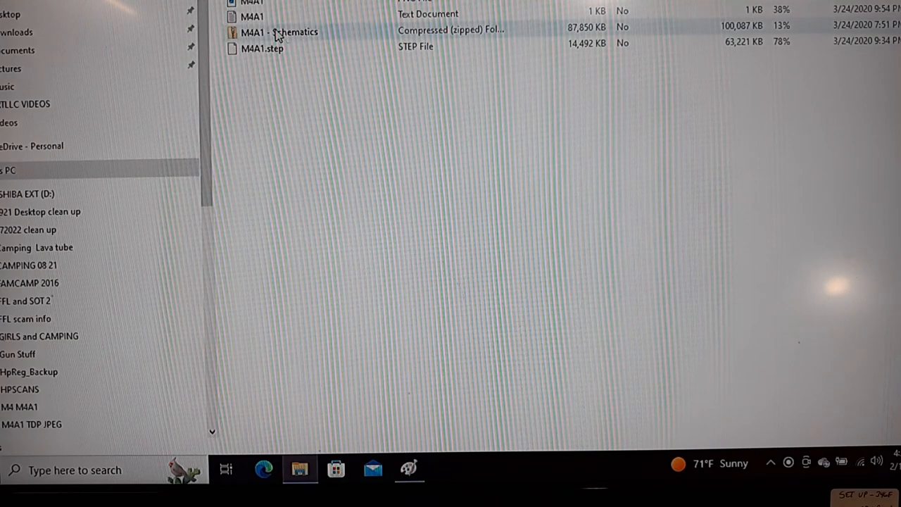
pyautogui.click(278, 32)
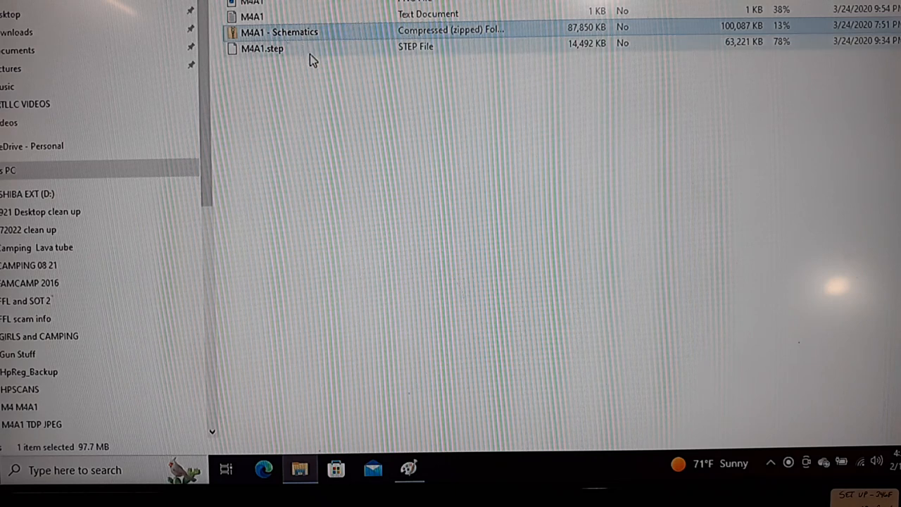
pyautogui.moveTo(345, 216)
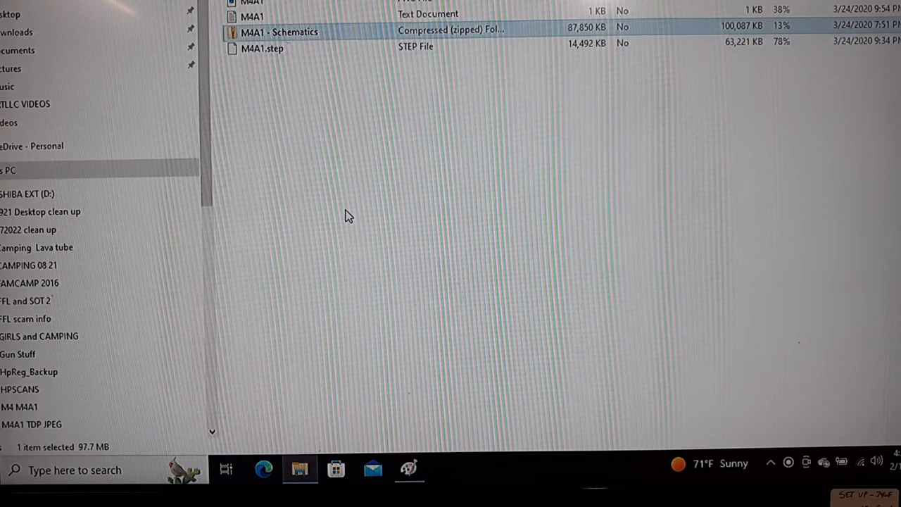
pyautogui.moveTo(439, 137)
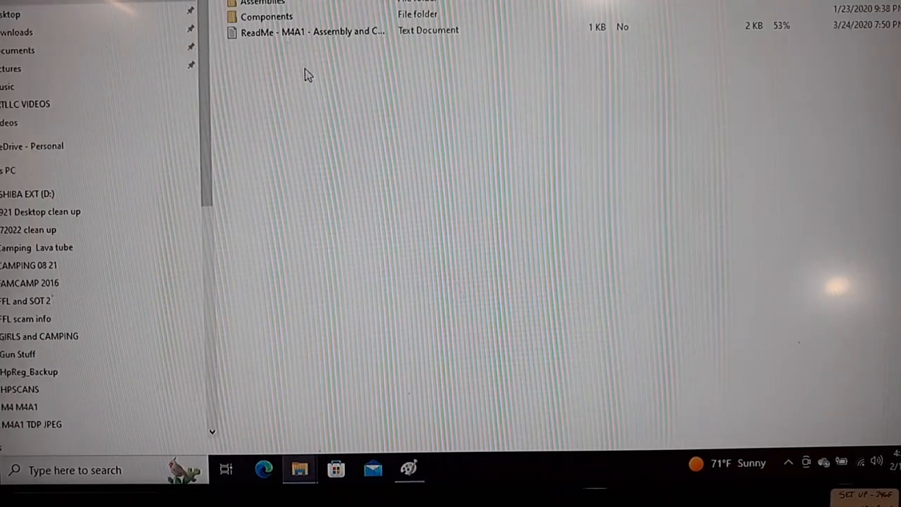
pyautogui.click(267, 16)
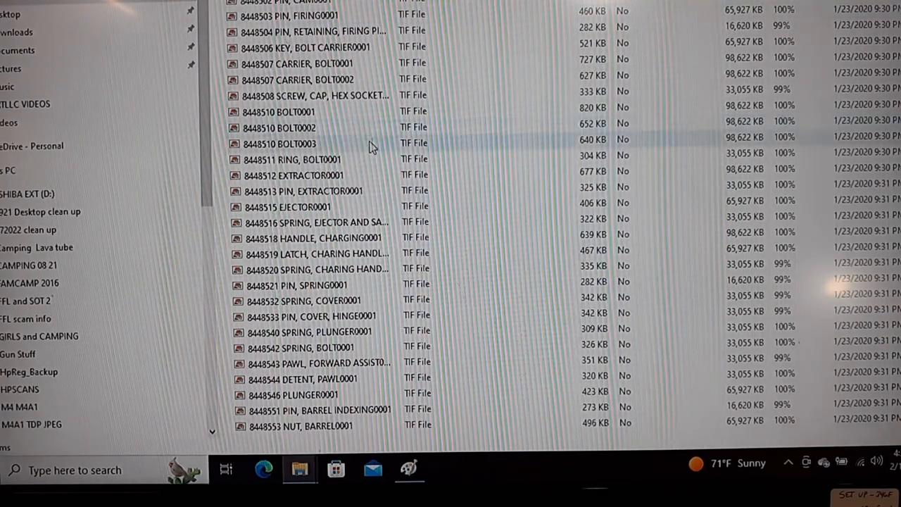
pyautogui.click(309, 175)
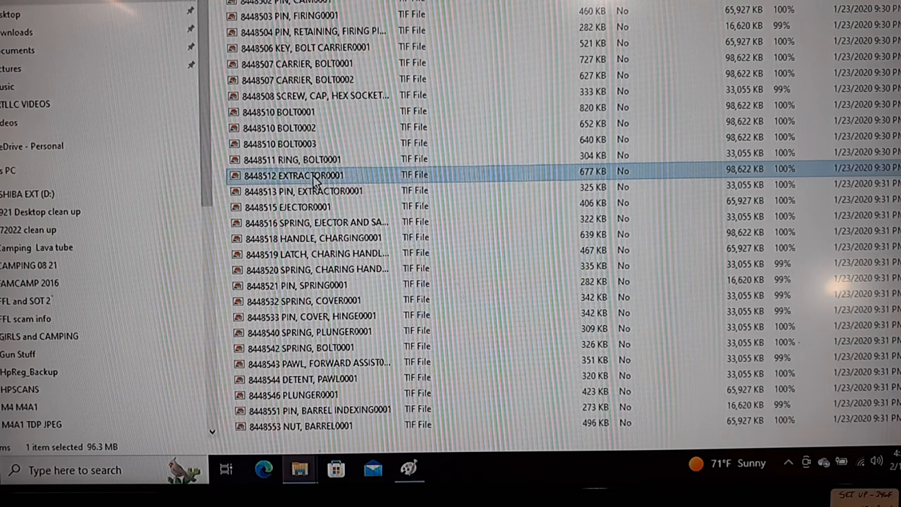
pyautogui.doubleClick(294, 174)
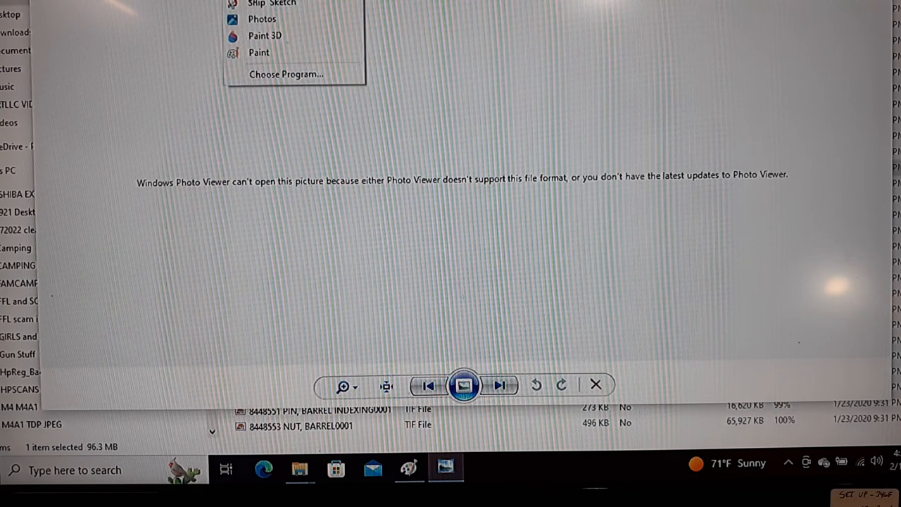
# Step: Open the unsupported extractor TIF in Paint from Photo Viewer's Open menu
pyautogui.click(267, 57)
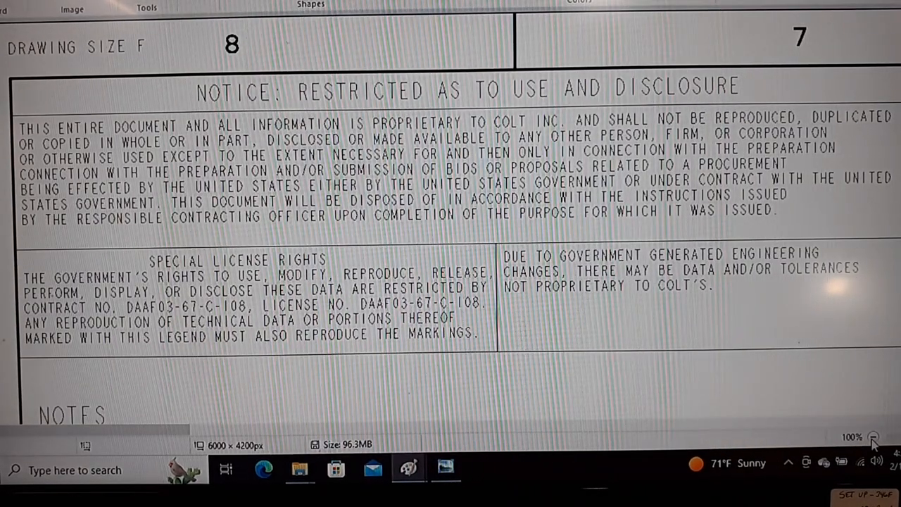
# Step: Zoom out and scroll to the notes calling for AISI 8640 or 8740 steel
pyautogui.click(872, 437)
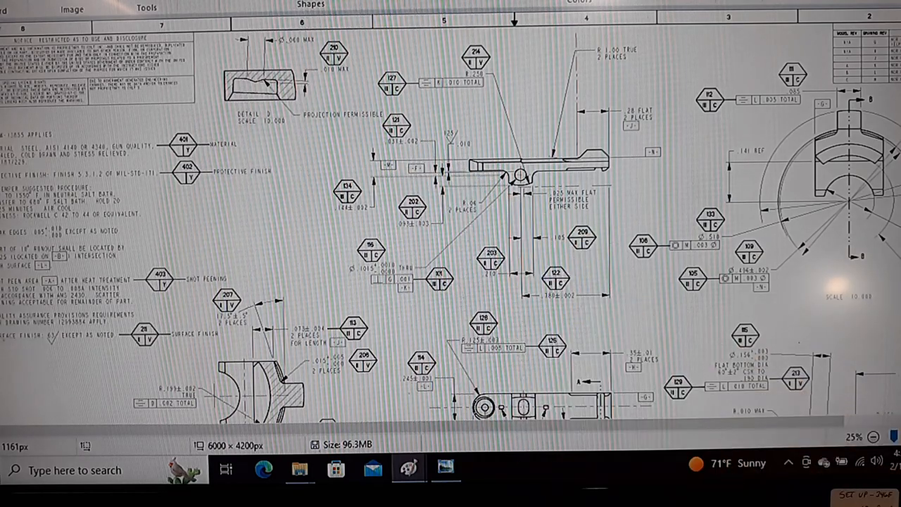
pyautogui.scroll(-3)
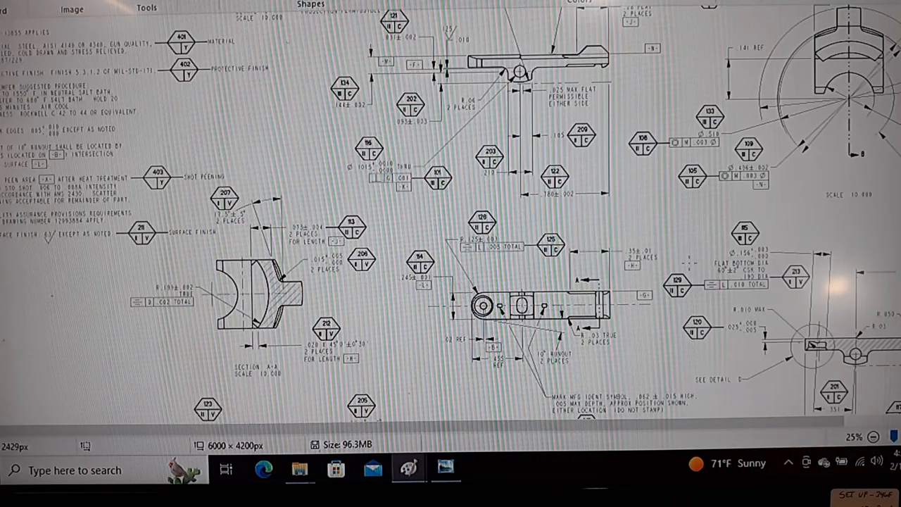
pyautogui.scroll(-3)
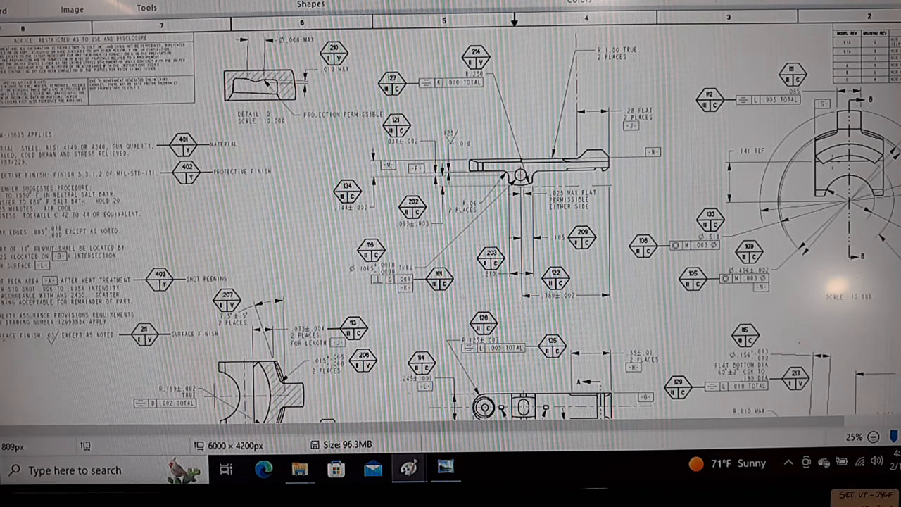
pyautogui.scroll(-3)
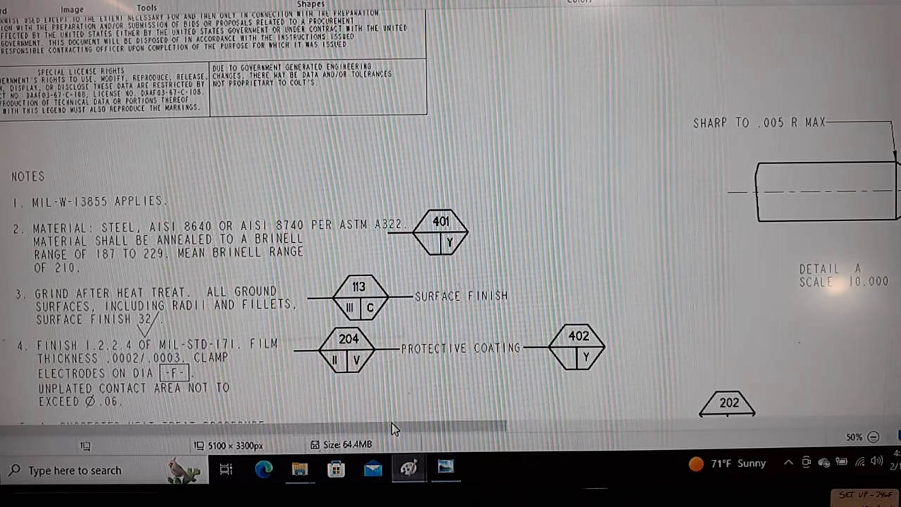
# Step: Scroll through notes 5–8 and drag the view right to Detail A
pyautogui.scroll(-3)
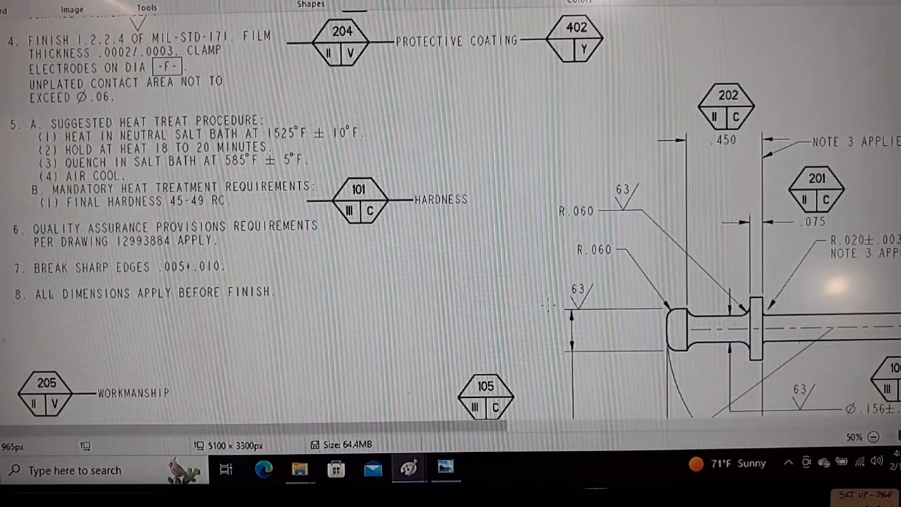
pyautogui.scroll(-3)
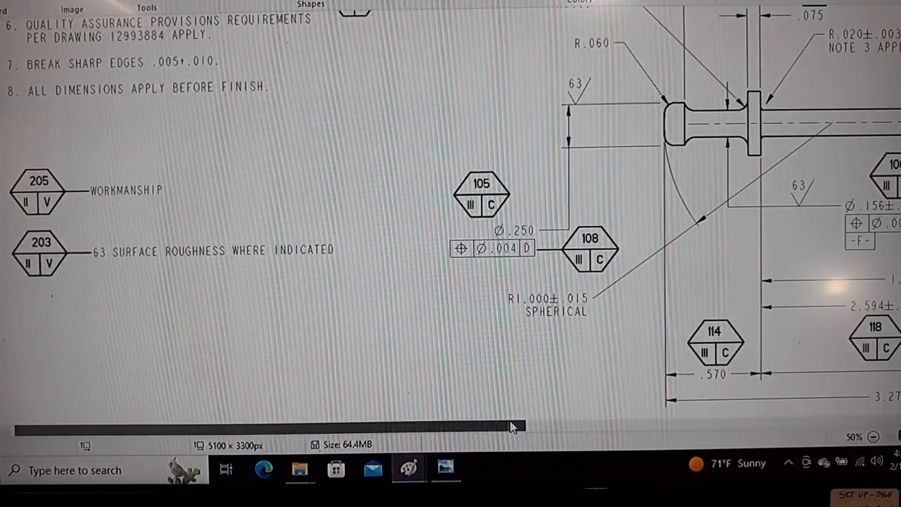
pyautogui.moveTo(513, 425); pyautogui.dragTo(686, 422)
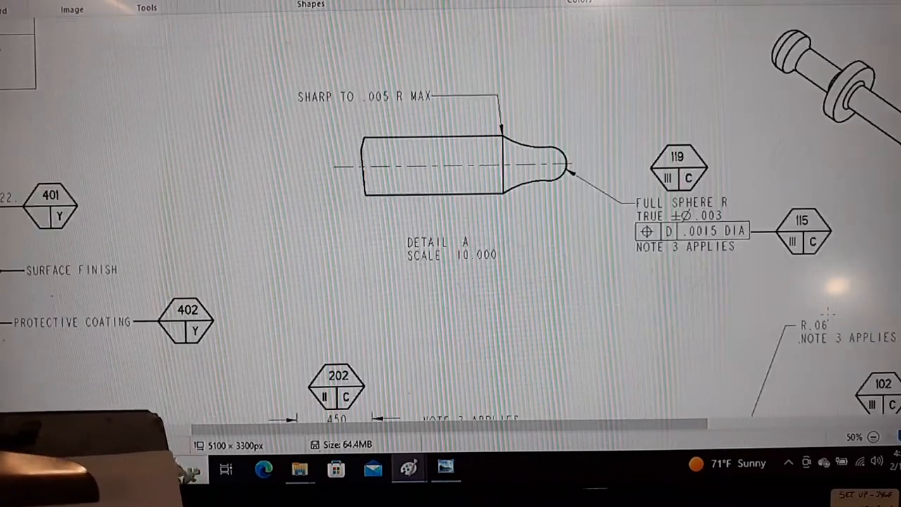
# Step: Scroll across the pin's diameter callouts, See Detail A circle and title block
pyautogui.scroll(-3)
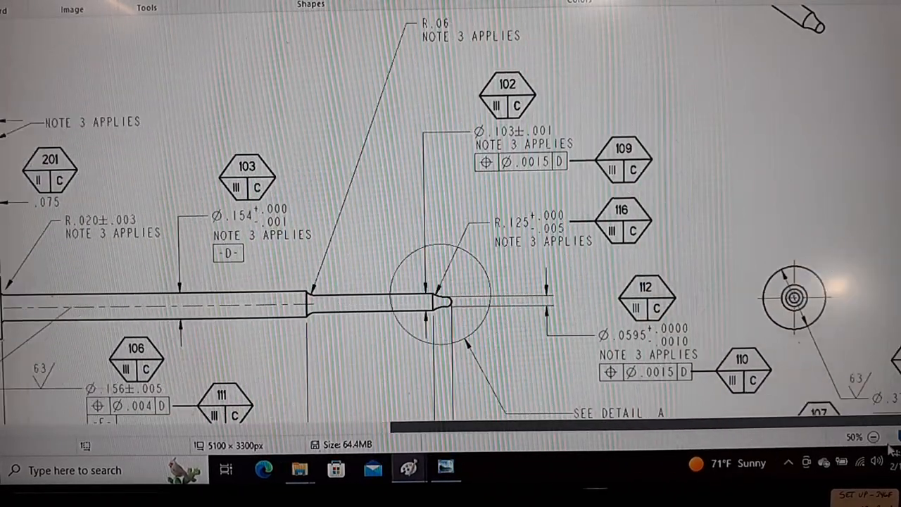
pyautogui.scroll(-3)
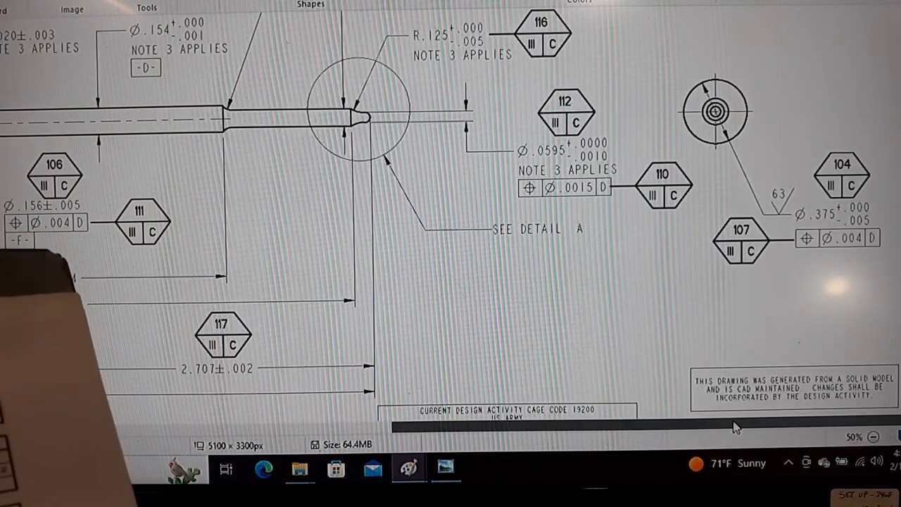
pyautogui.hscroll(-3)
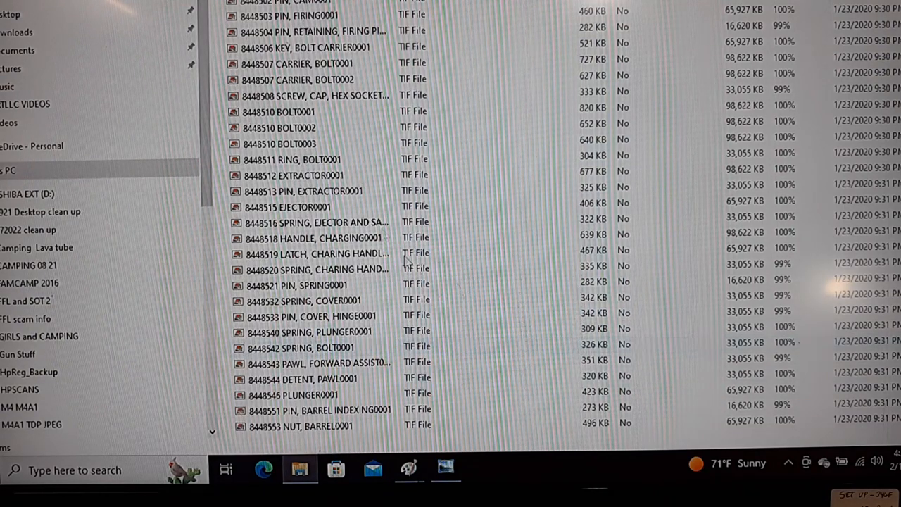
# Step: Select and open 8448511 RING, BOLT0001 from the file list
pyautogui.click(302, 159)
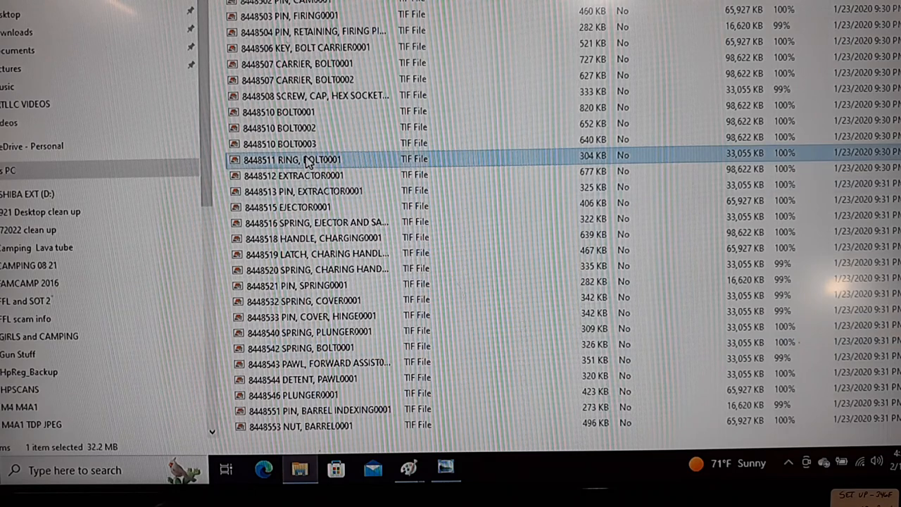
pyautogui.doubleClick(292, 159)
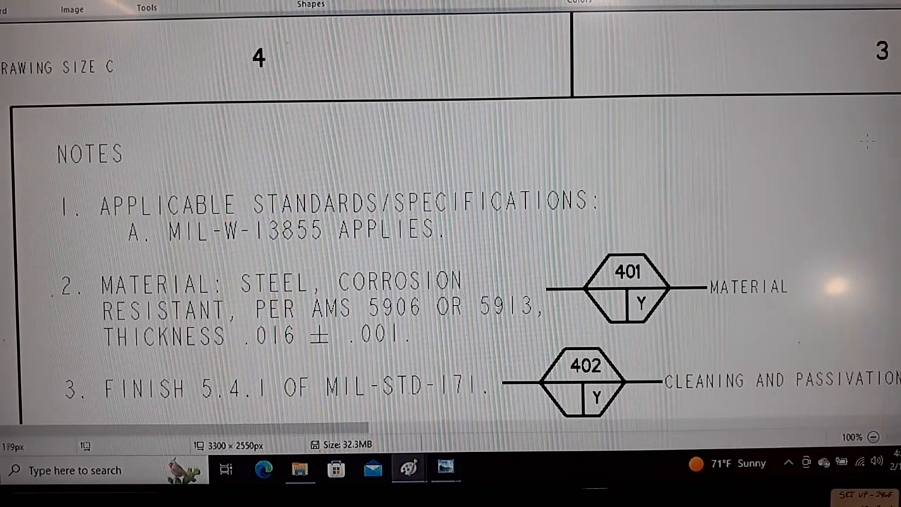
# Step: Zoom the ring drawing out to 50% and scroll down to its full notes list
pyautogui.click(873, 437)
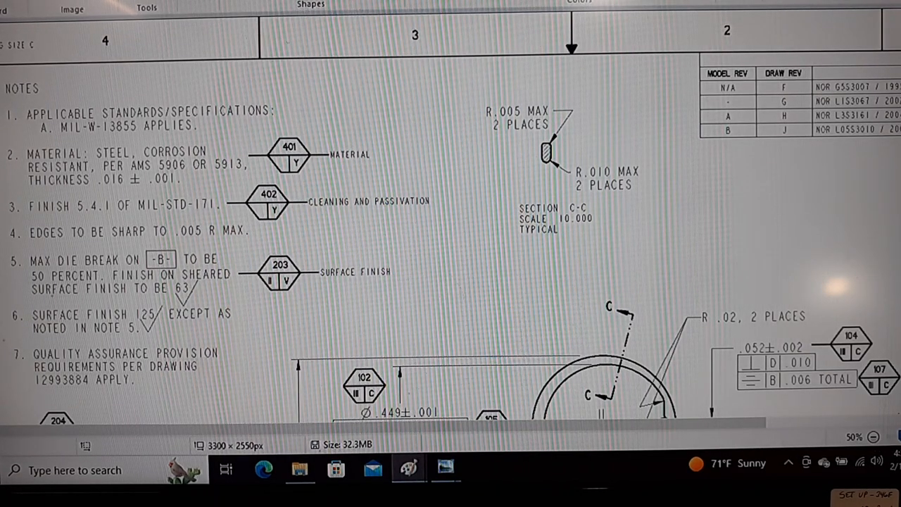
pyautogui.scroll(-3)
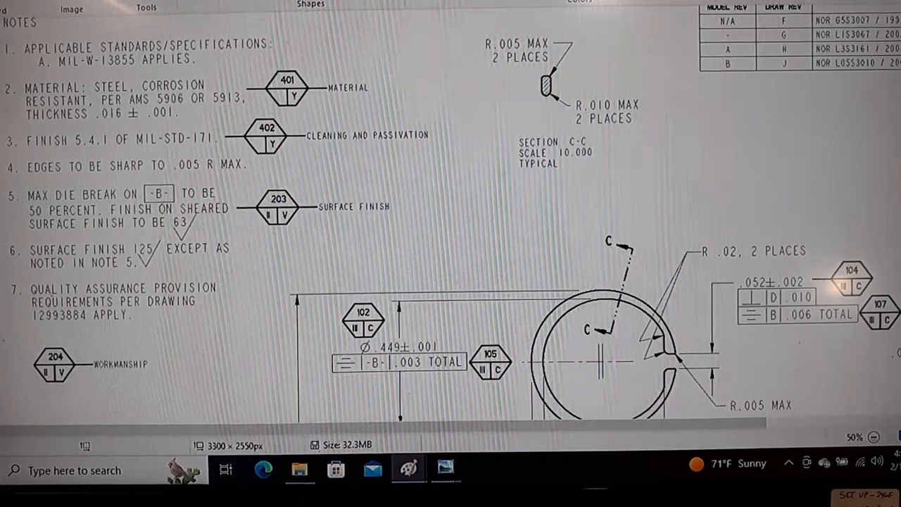
pyautogui.scroll(-3)
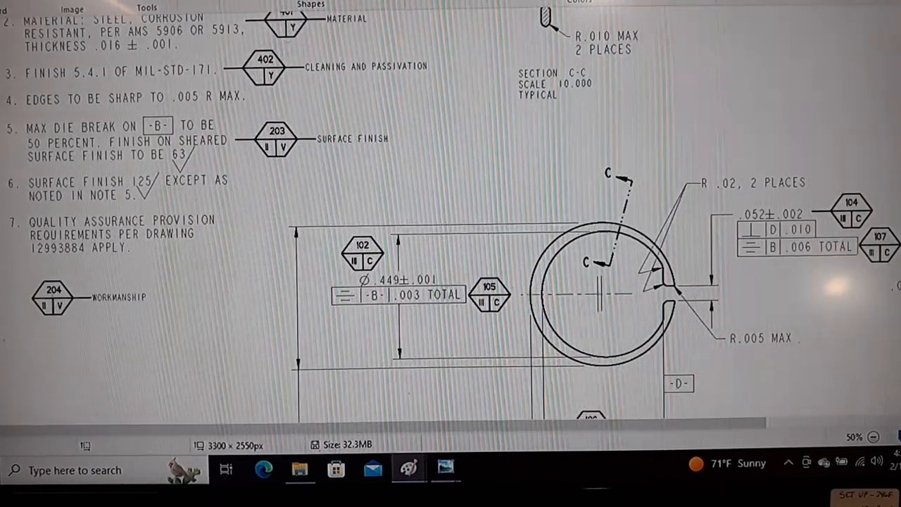
pyautogui.scroll(-3)
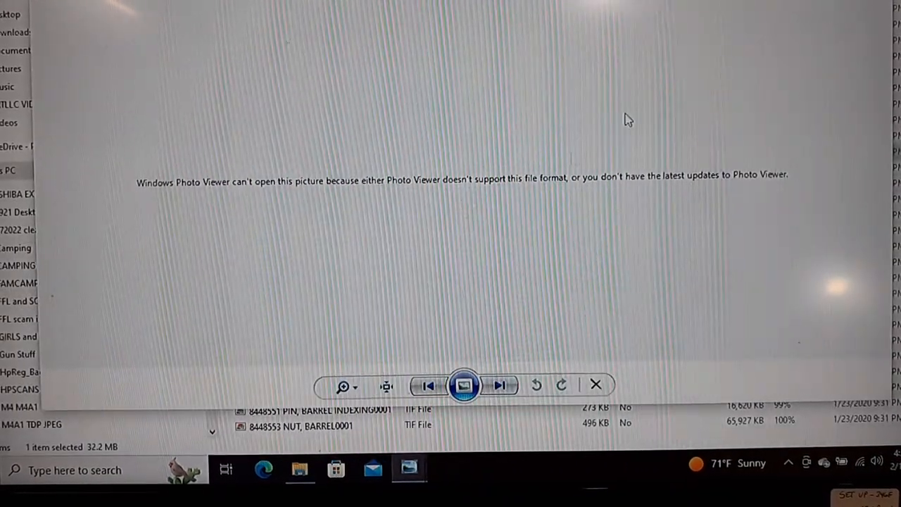
# Step: Dismiss the failed Photo Viewer and open the 8448510 BOLT0003 blueprint in Paint
pyautogui.click(595, 384)
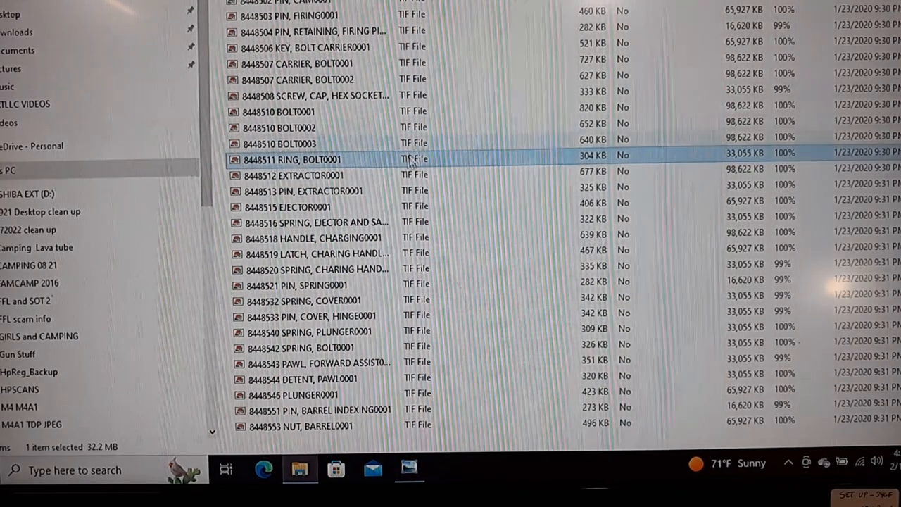
pyautogui.click(279, 144)
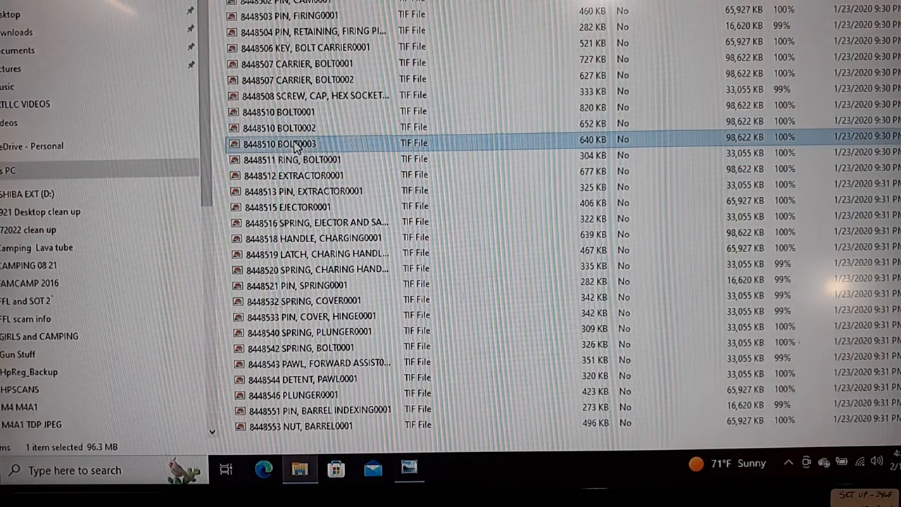
pyautogui.doubleClick(279, 144)
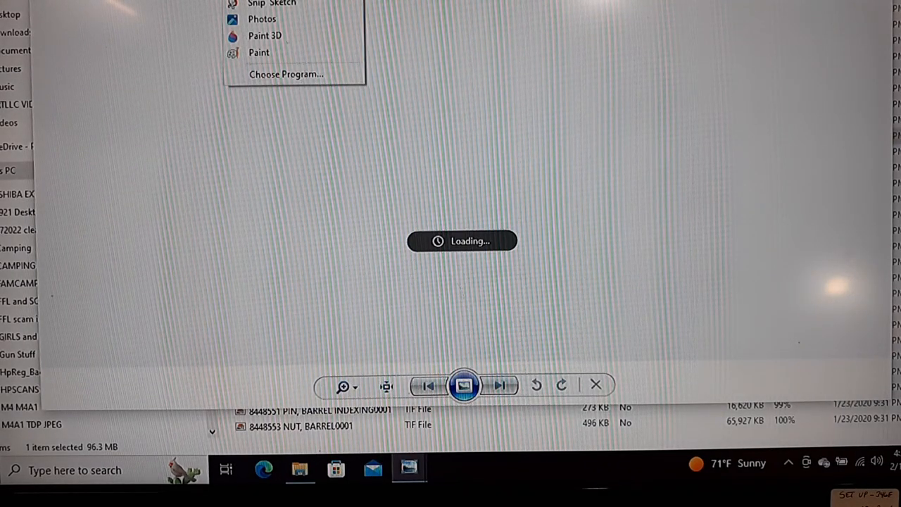
pyautogui.click(259, 52)
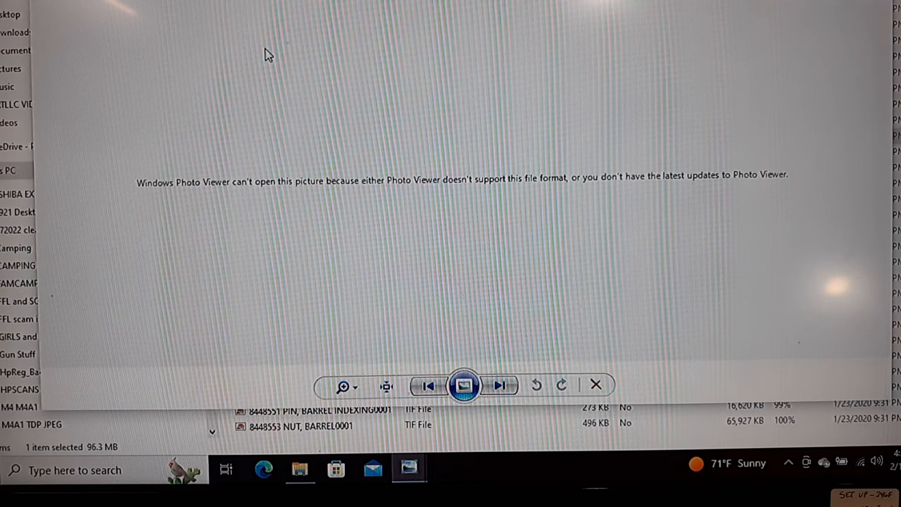
pyautogui.moveTo(256, 5)
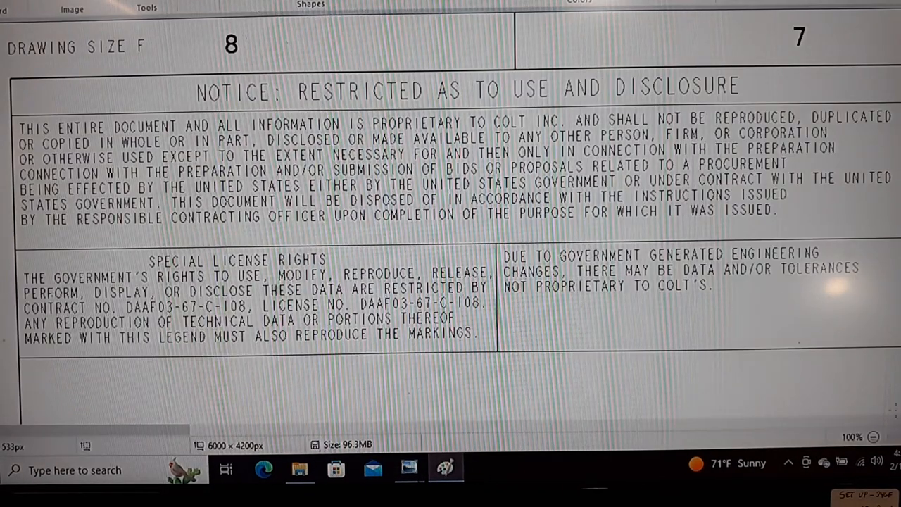
# Step: Set the bolt blueprint zoom to 50% and scroll to endurance test paragraph II
pyautogui.click(872, 436)
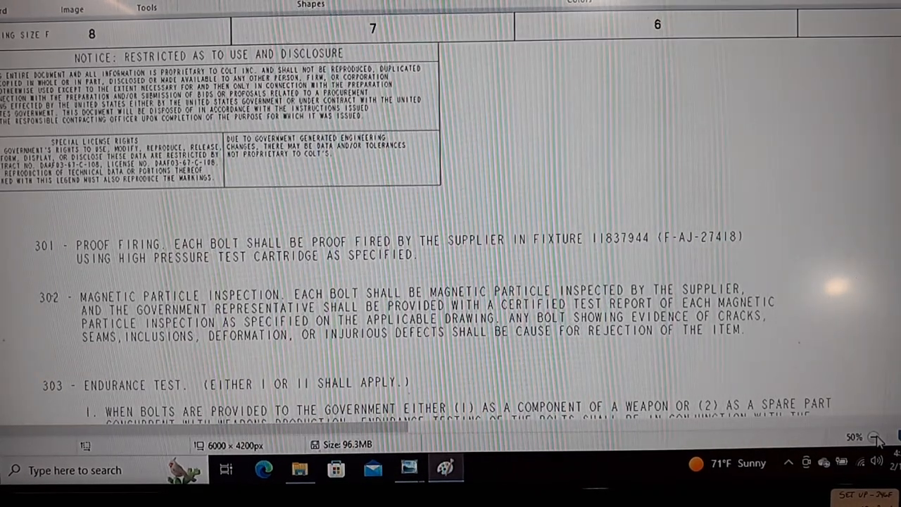
pyautogui.click(873, 437)
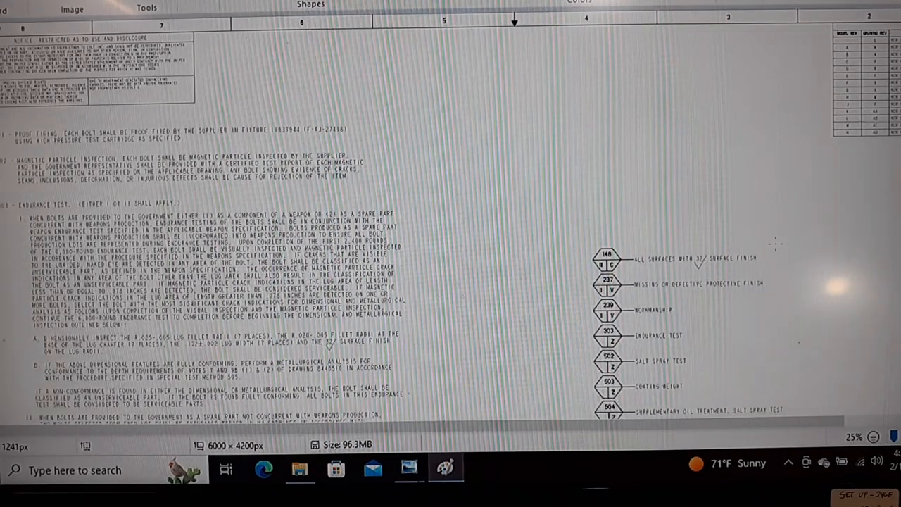
pyautogui.scroll(-3)
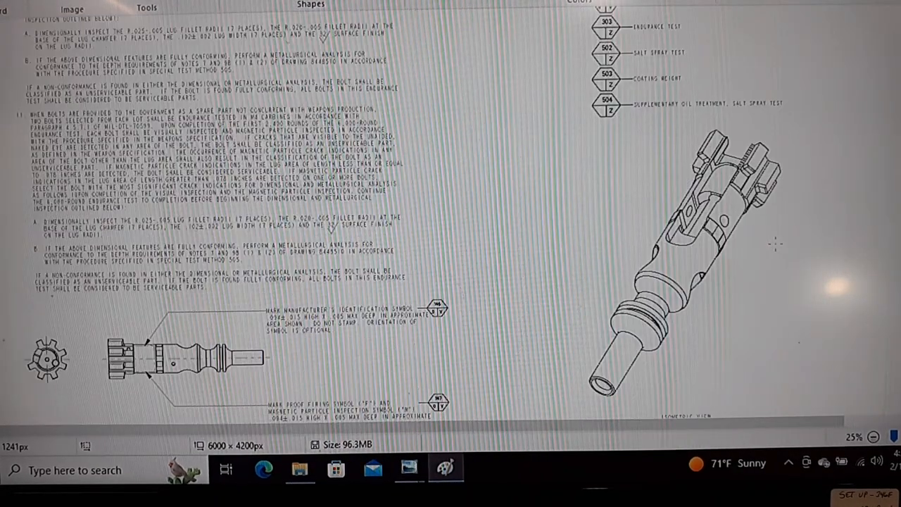
pyautogui.scroll(3)
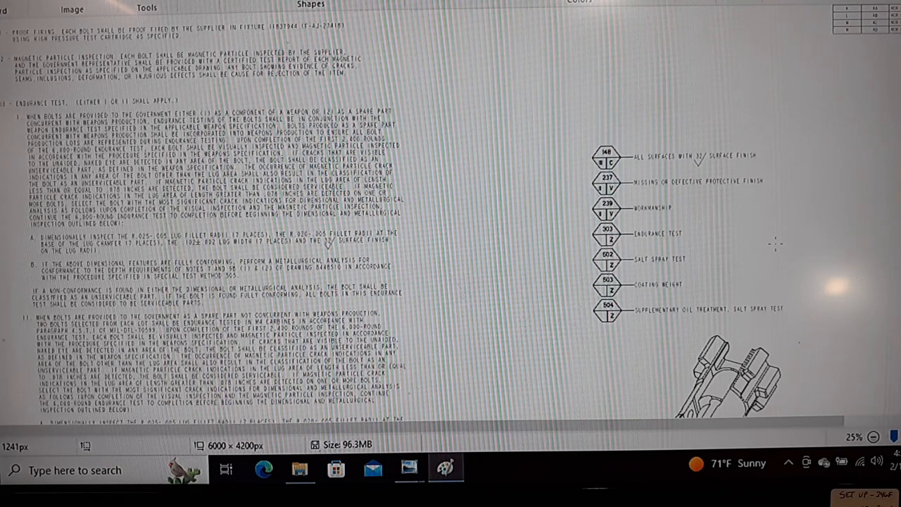
pyautogui.scroll(-3)
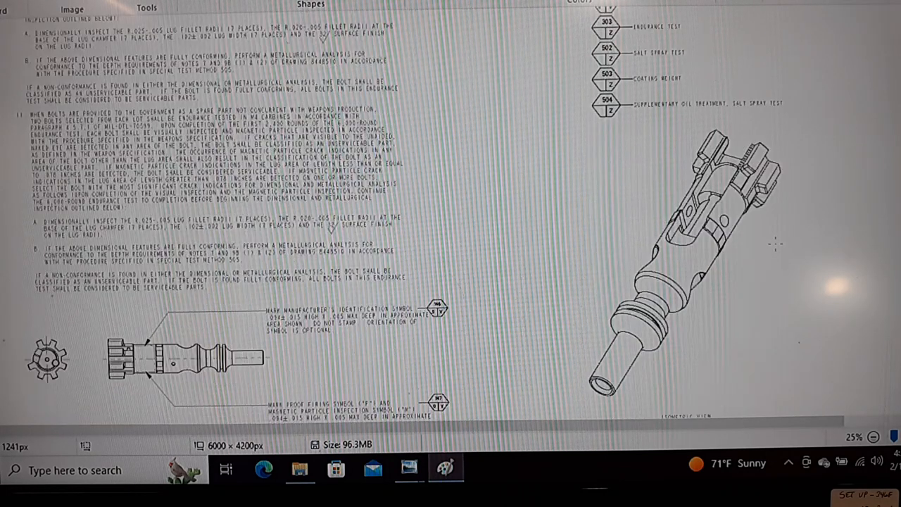
pyautogui.scroll(-3)
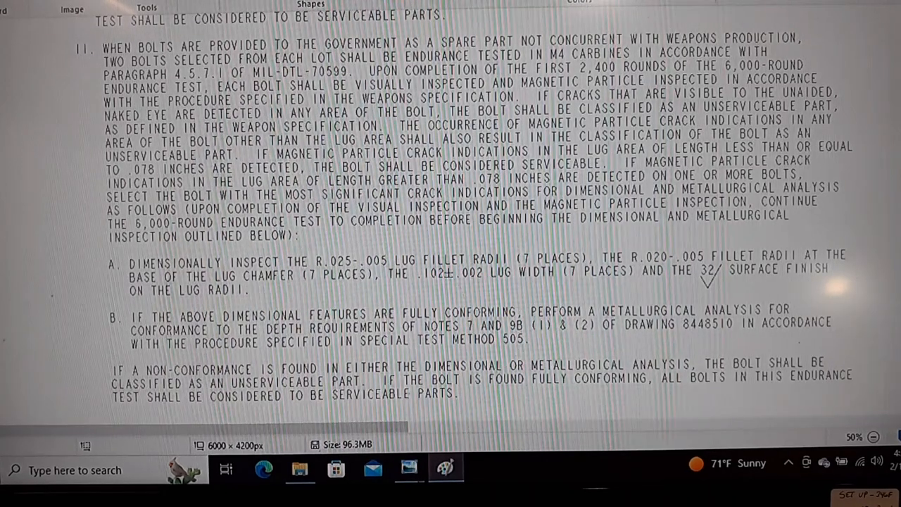
# Step: Scroll past inspection notes A and B to the bolt side view's marking callouts
pyautogui.scroll(-3)
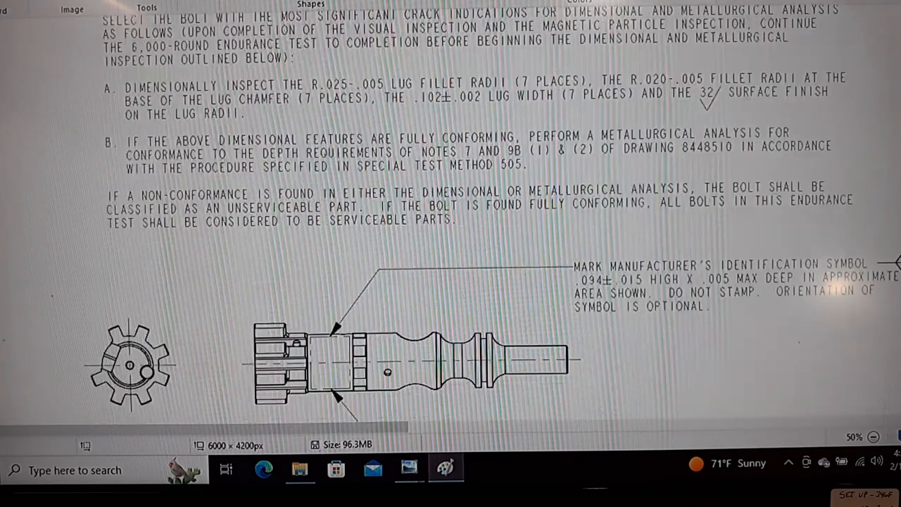
pyautogui.scroll(-3)
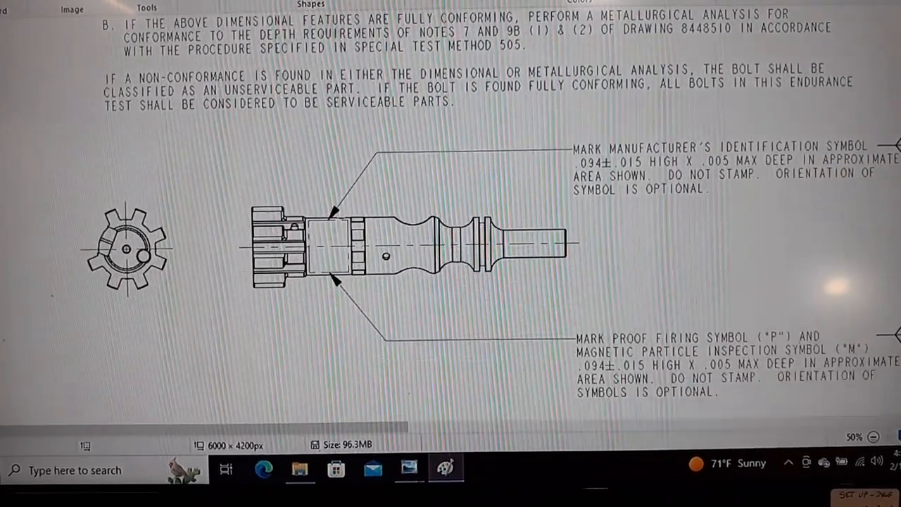
pyautogui.scroll(-3)
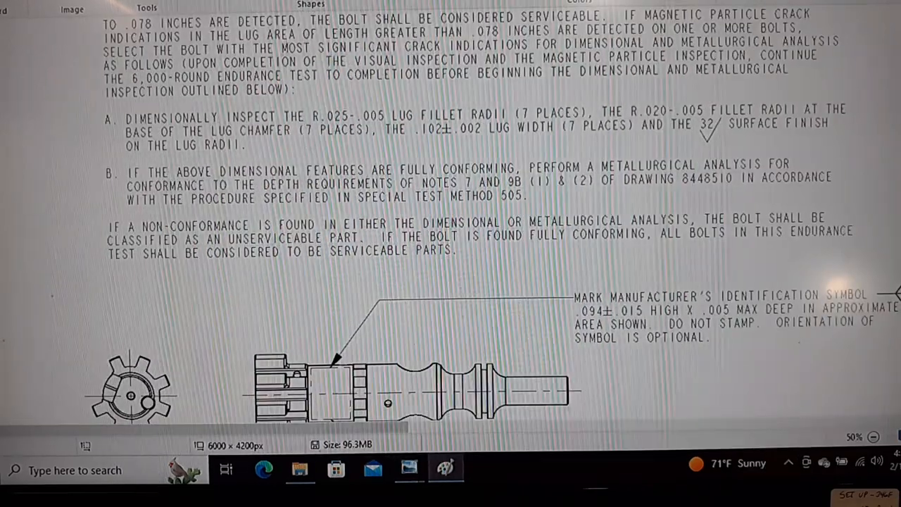
# Step: Scroll through endurance test paragraphs I and II down to the bolt side view
pyautogui.scroll(3)
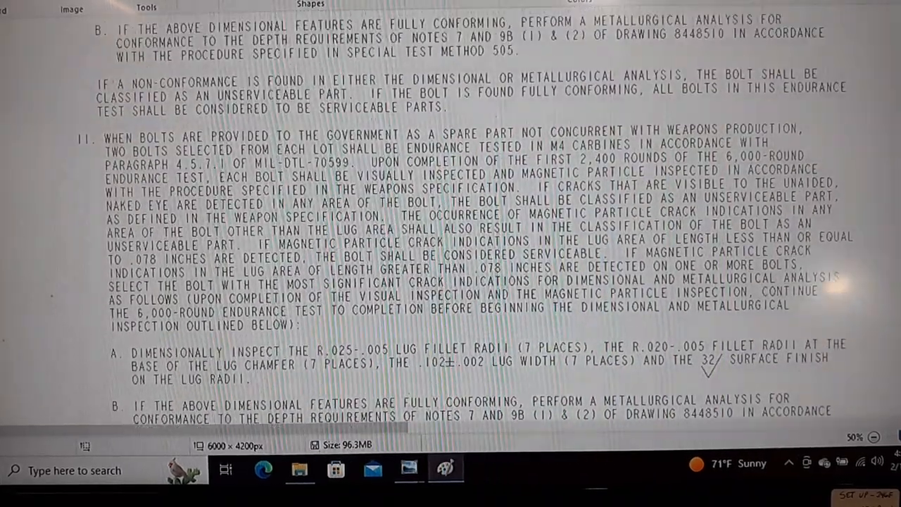
pyautogui.scroll(-3)
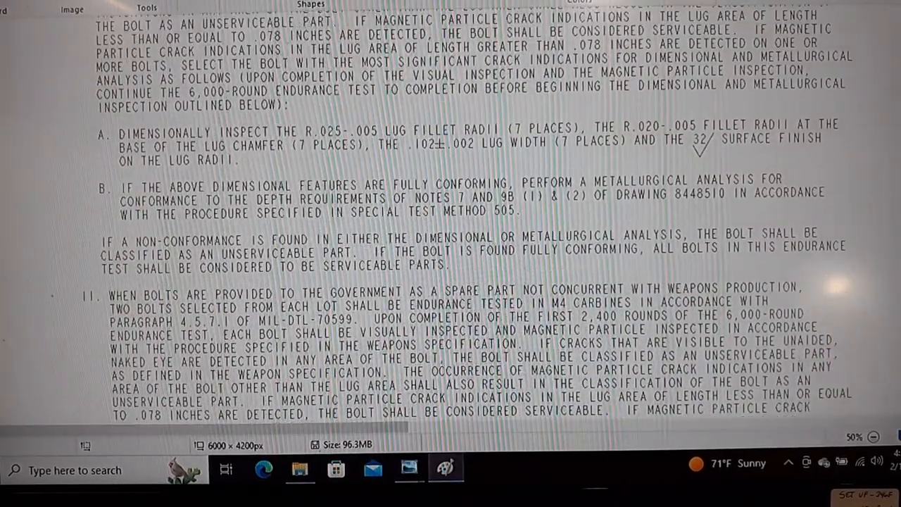
pyautogui.scroll(3)
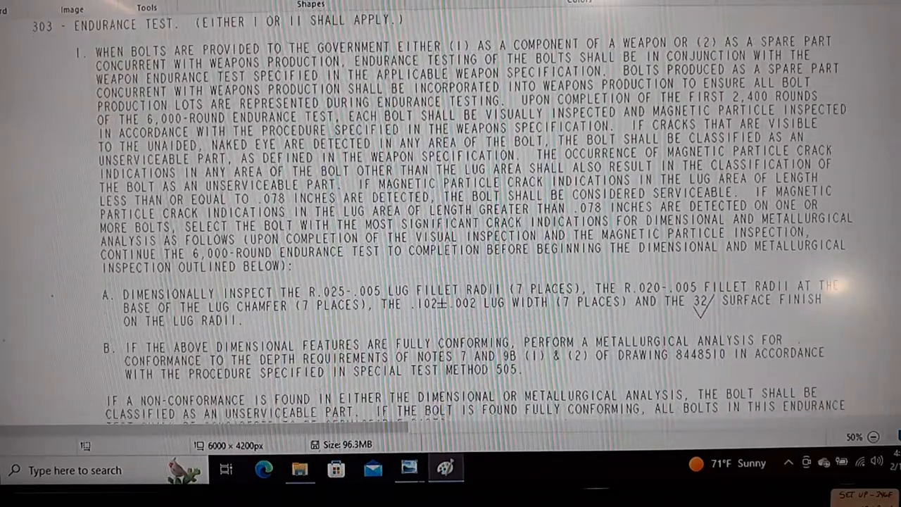
pyautogui.scroll(3)
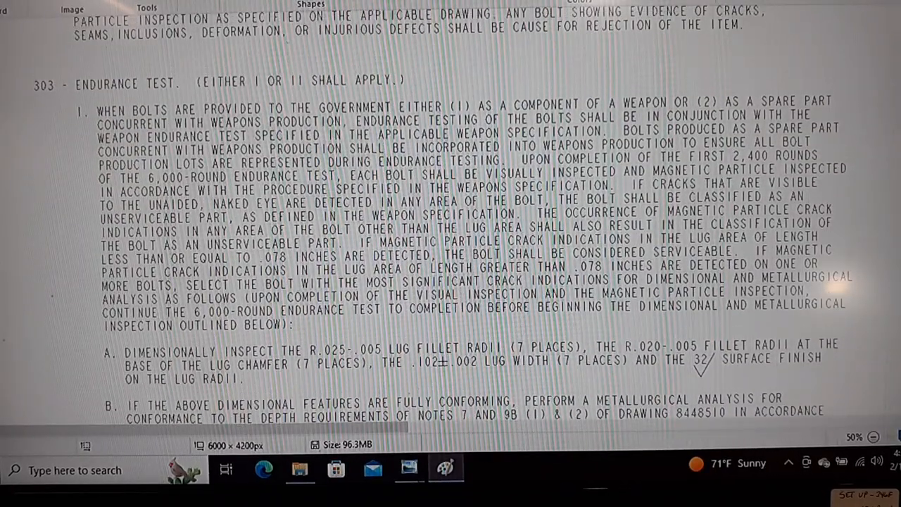
pyautogui.scroll(3)
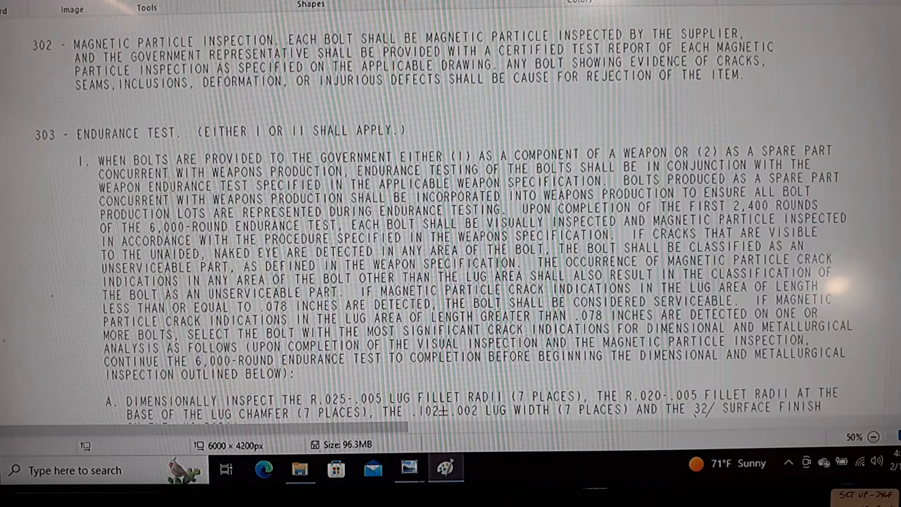
pyautogui.scroll(3)
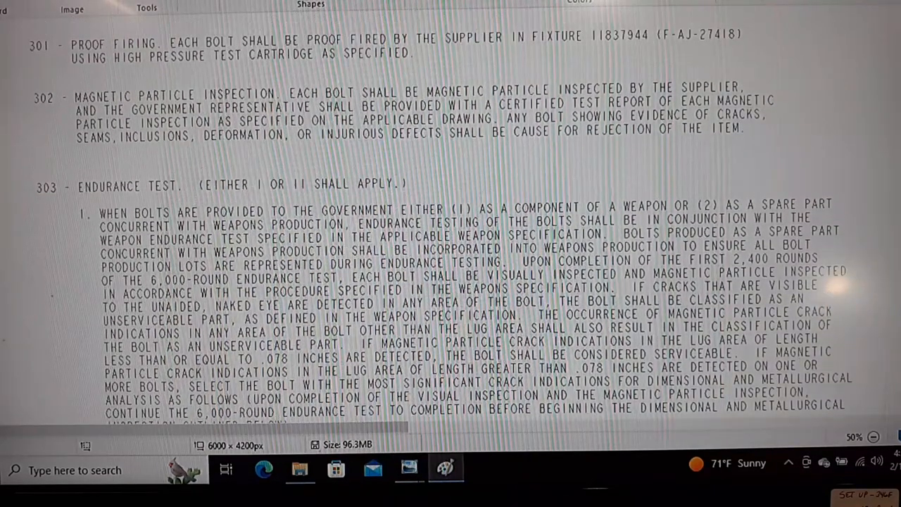
pyautogui.scroll(3)
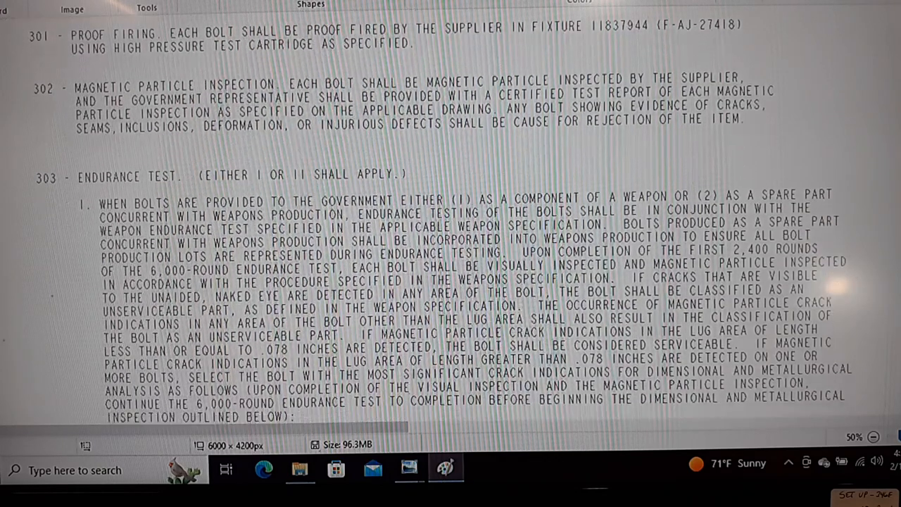
pyautogui.scroll(-3)
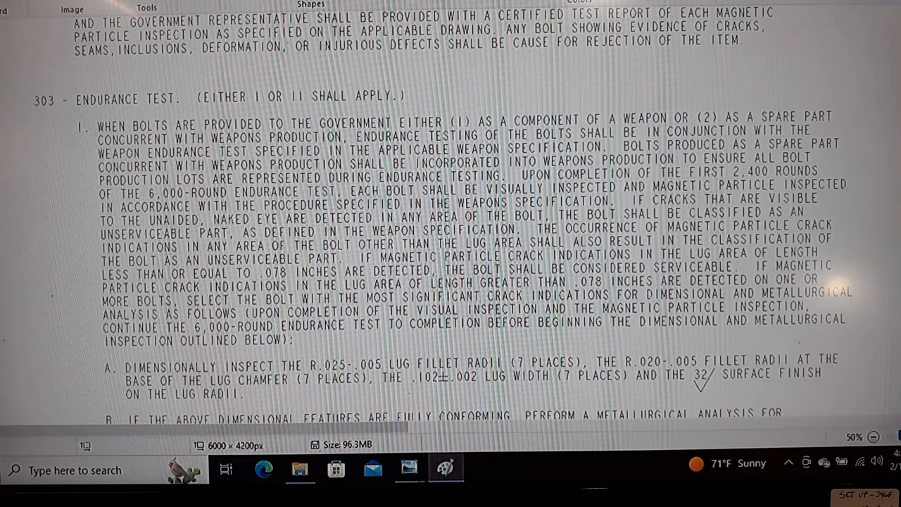
pyautogui.scroll(3)
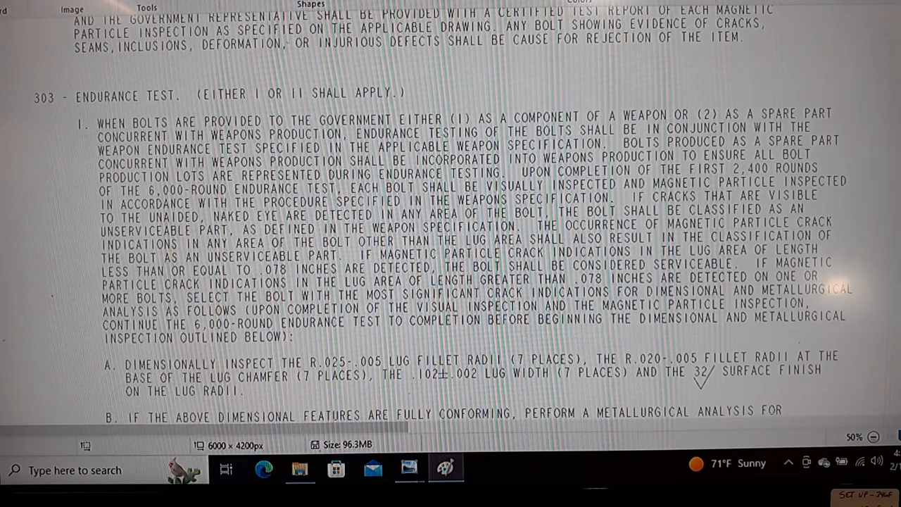
pyautogui.scroll(-3)
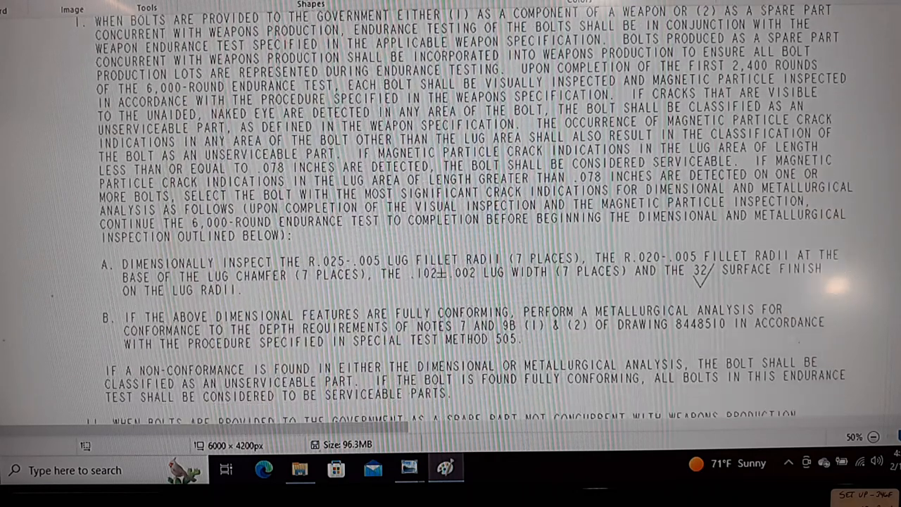
pyautogui.scroll(-3)
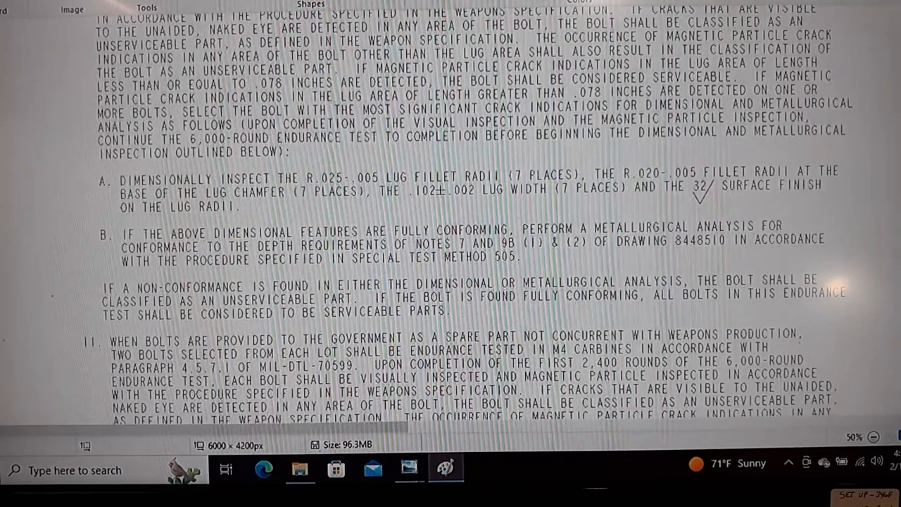
pyautogui.scroll(3)
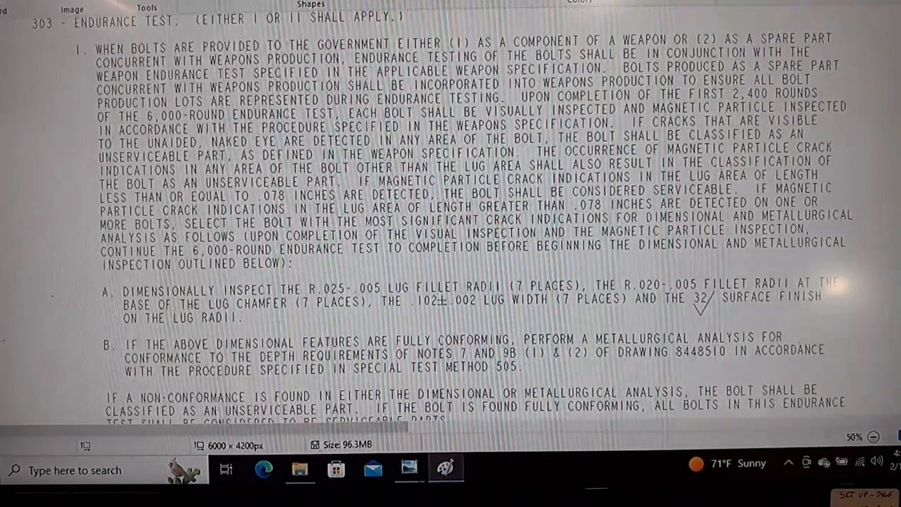
pyautogui.scroll(3)
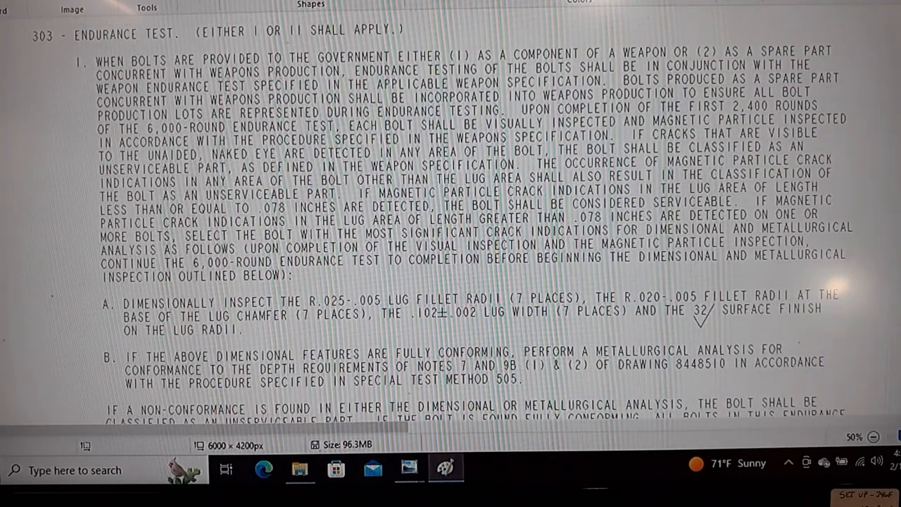
pyautogui.scroll(-3)
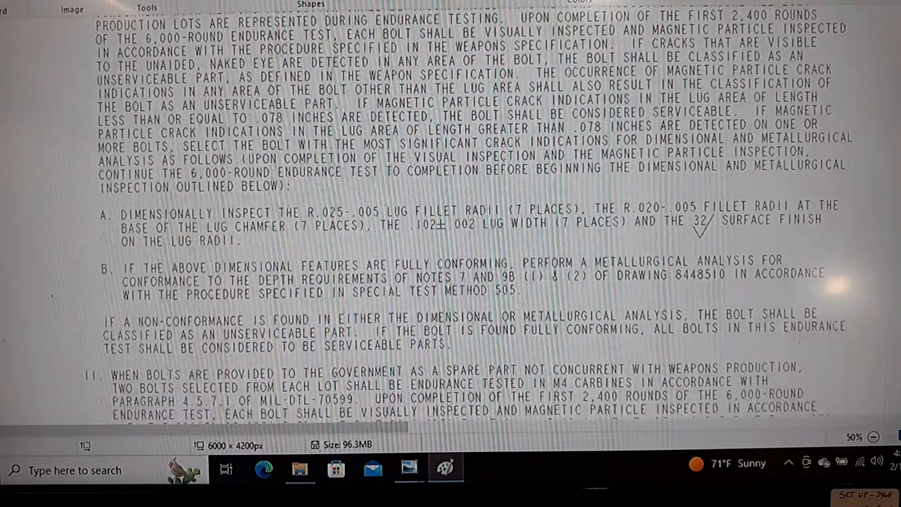
pyautogui.scroll(-3)
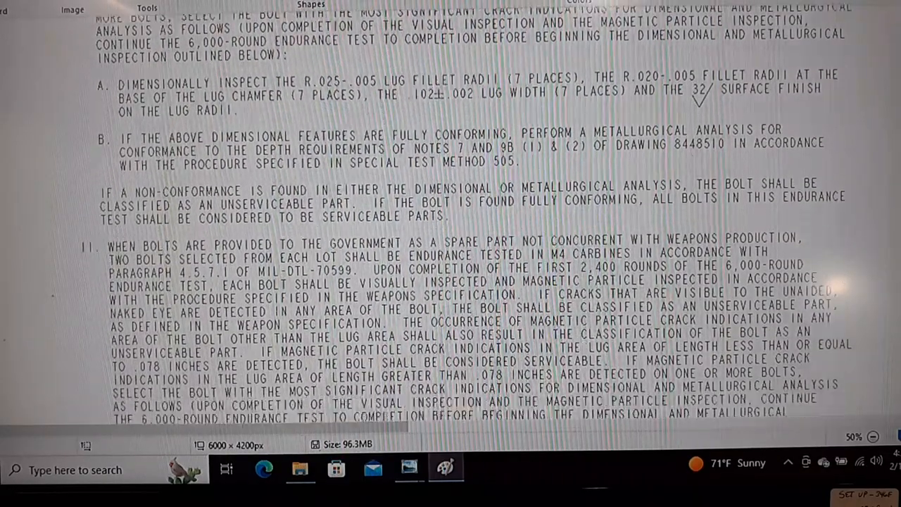
pyautogui.scroll(-3)
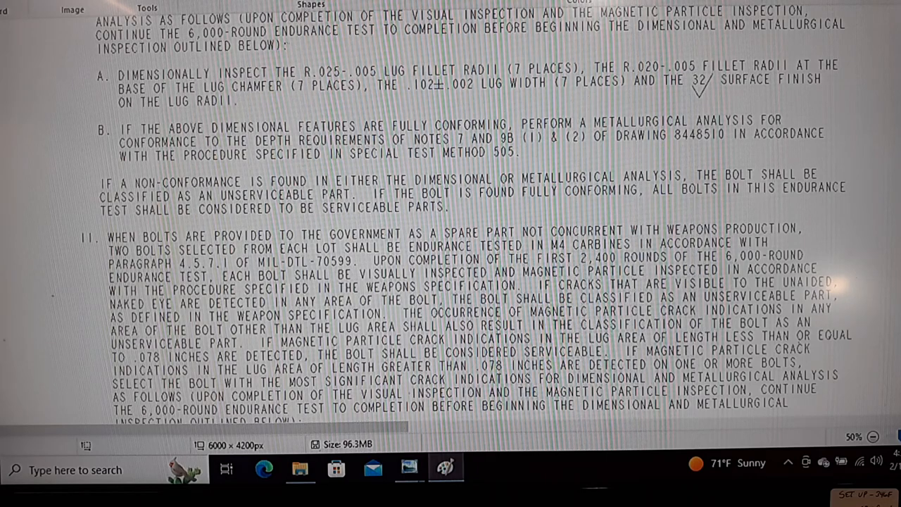
pyautogui.scroll(-3)
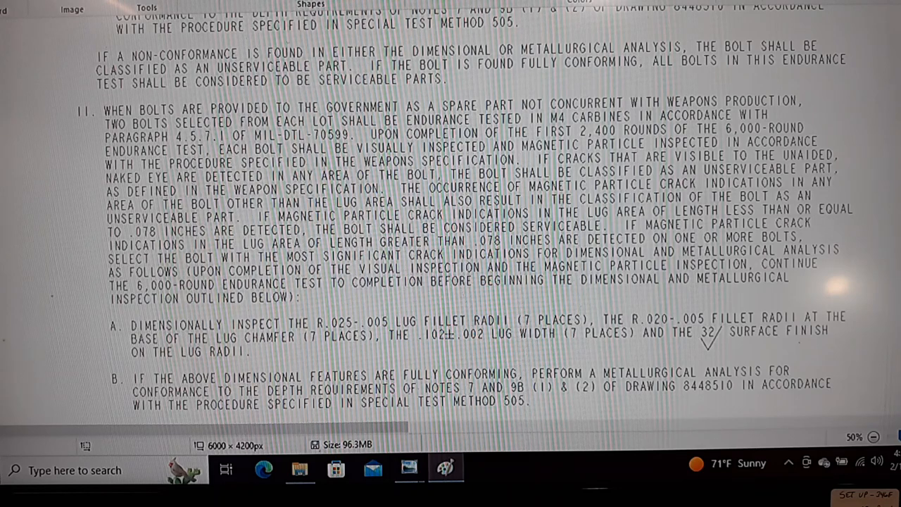
pyautogui.scroll(-3)
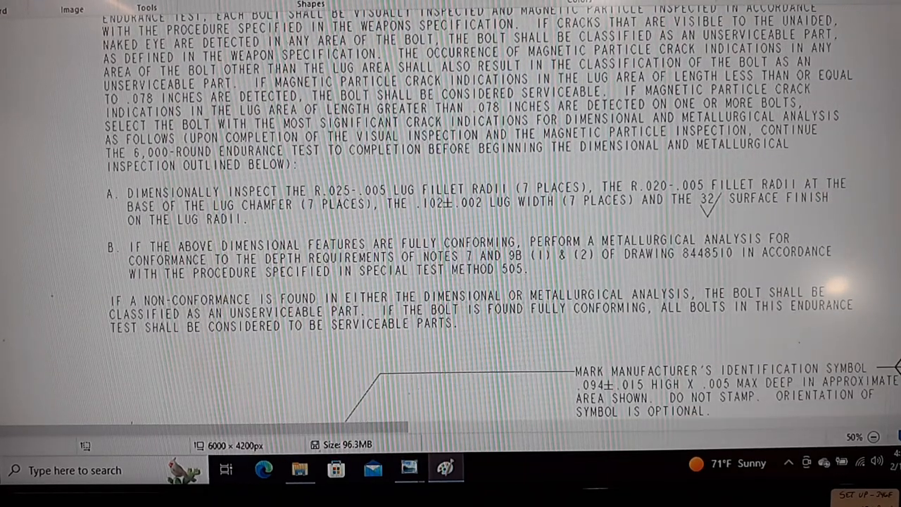
pyautogui.scroll(-3)
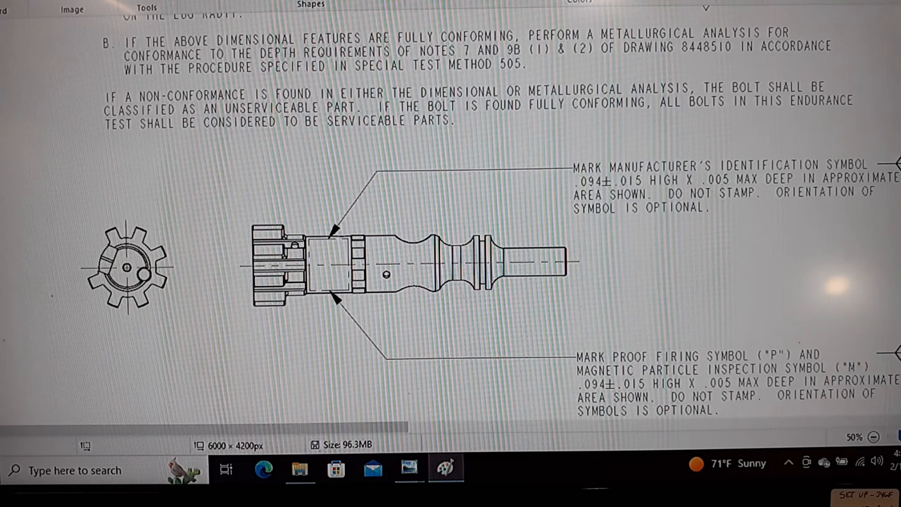
pyautogui.moveTo(872, 446)
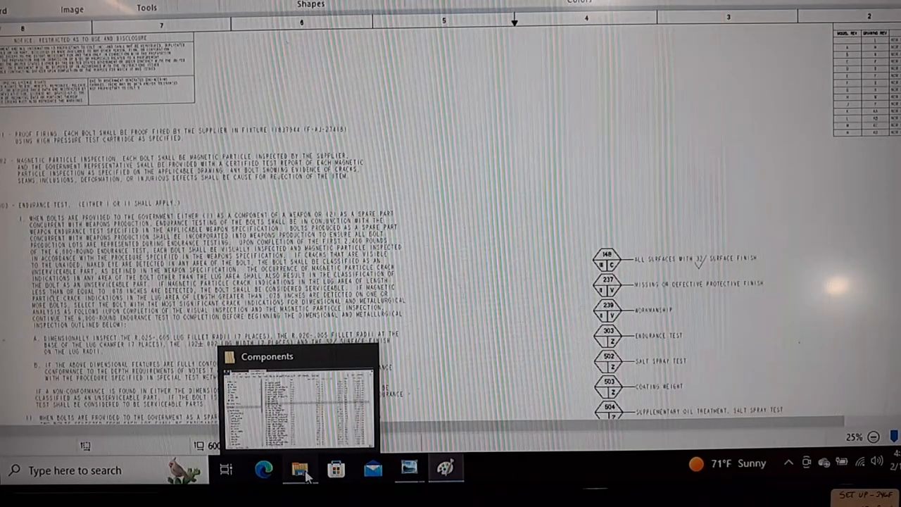
# Step: Open the 8448510 BOLT TIF scan from the parts folder in Paint
pyautogui.click(300, 470)
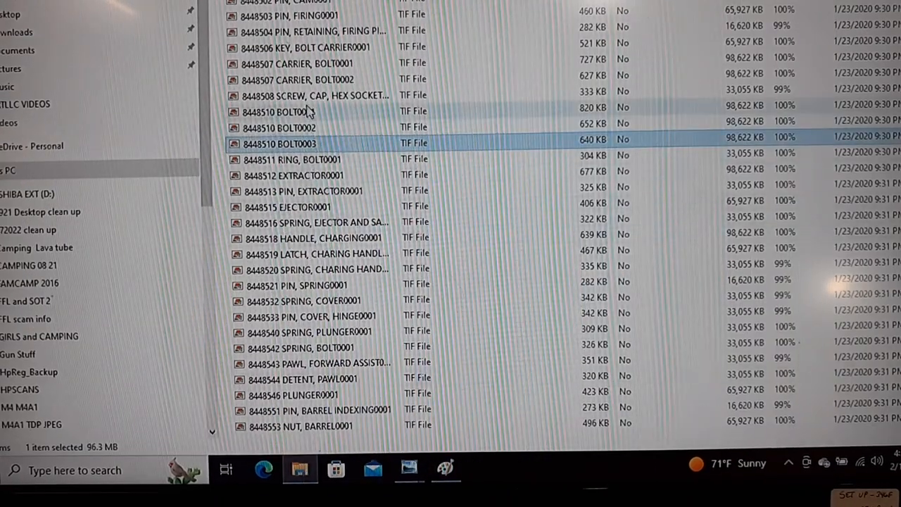
pyautogui.click(281, 111)
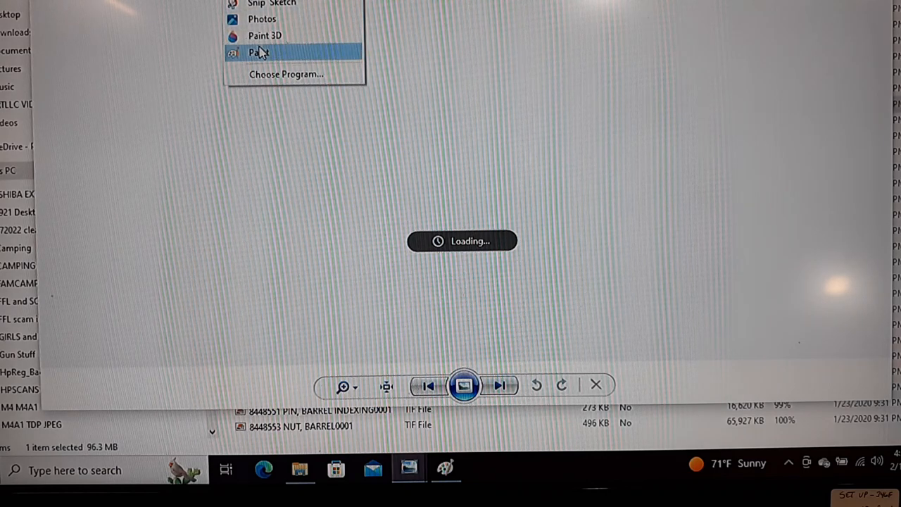
pyautogui.click(258, 52)
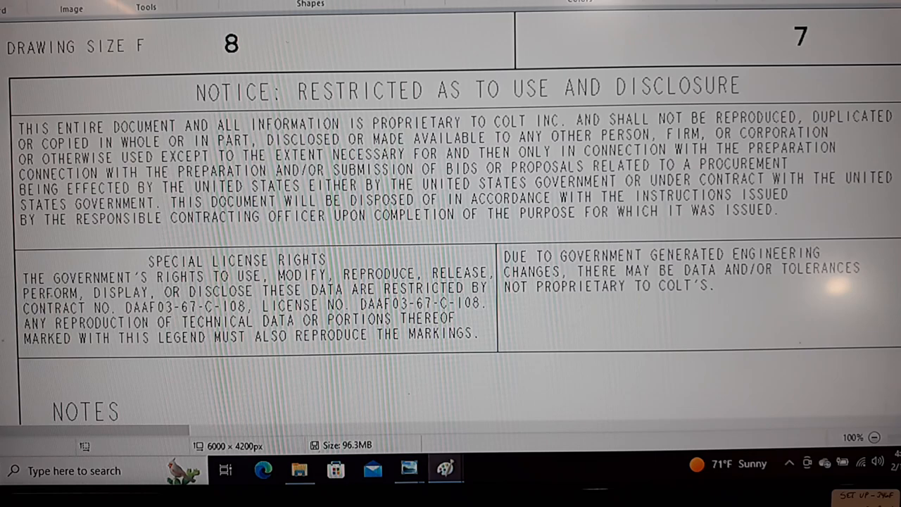
# Step: Scroll past the restricted-use notice to the start of the Notes section
pyautogui.scroll(-3)
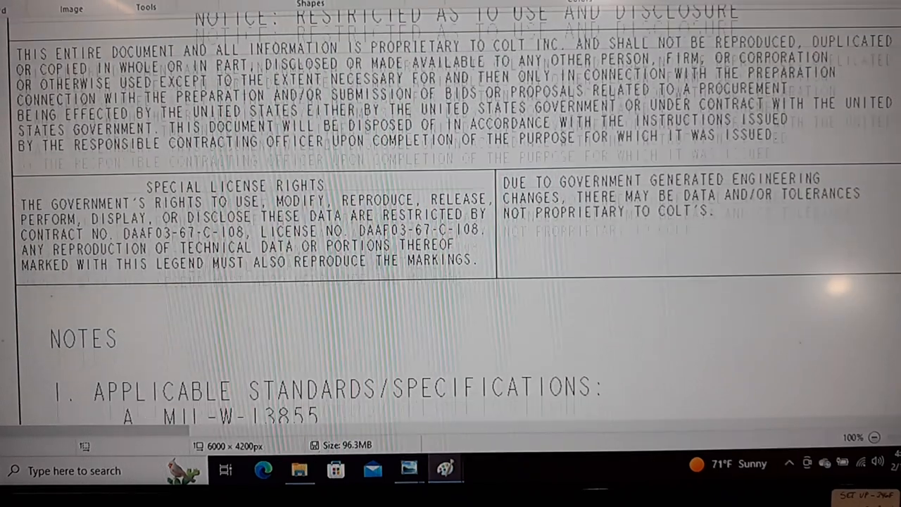
pyautogui.scroll(-3)
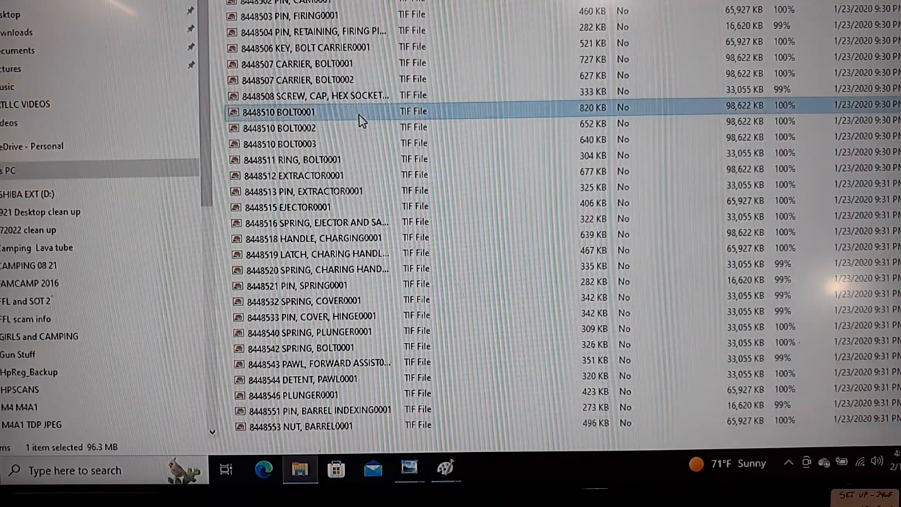
# Step: Open the 8448507 CARRIER, BOLT0001 scan from the file list in Paint
pyautogui.click(303, 63)
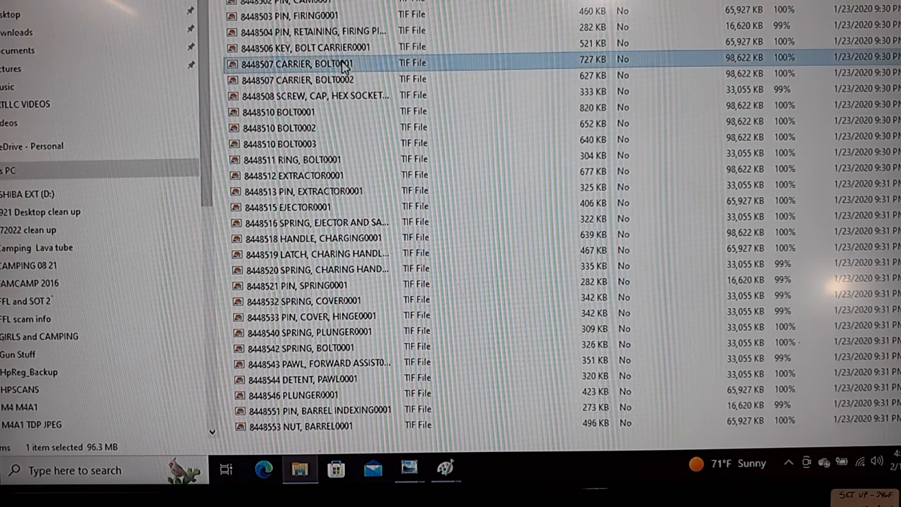
pyautogui.moveTo(327, 70)
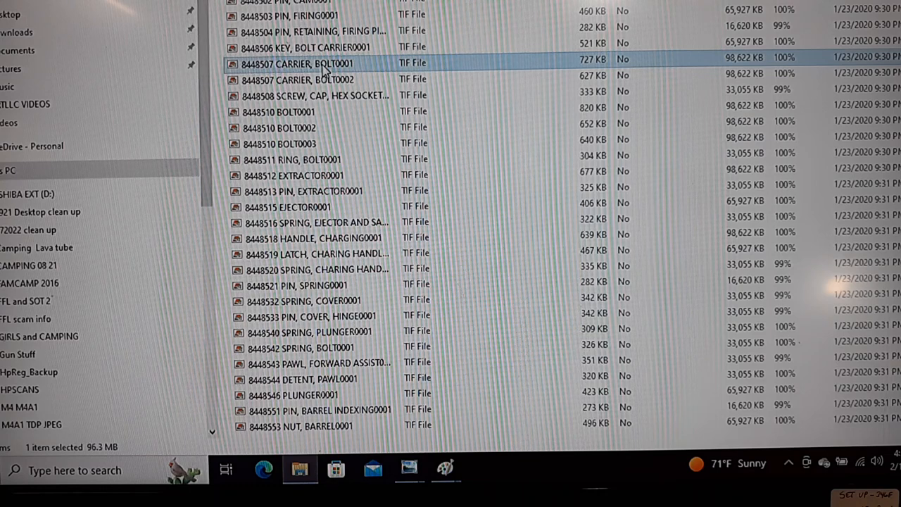
pyautogui.doubleClick(295, 63)
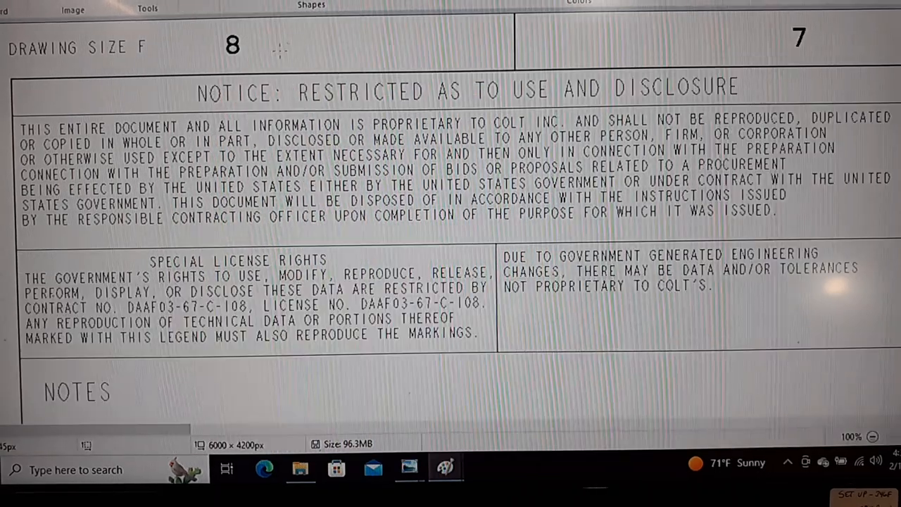
pyautogui.scroll(-3)
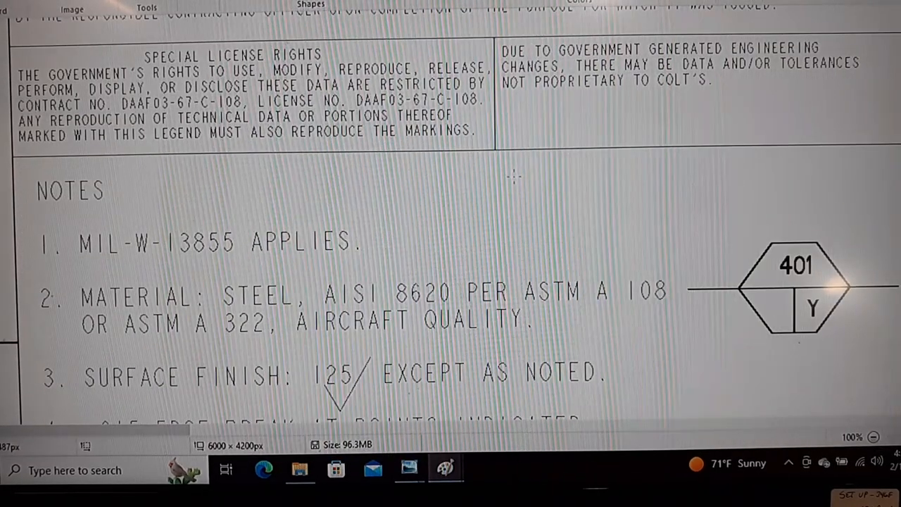
pyautogui.scroll(-3)
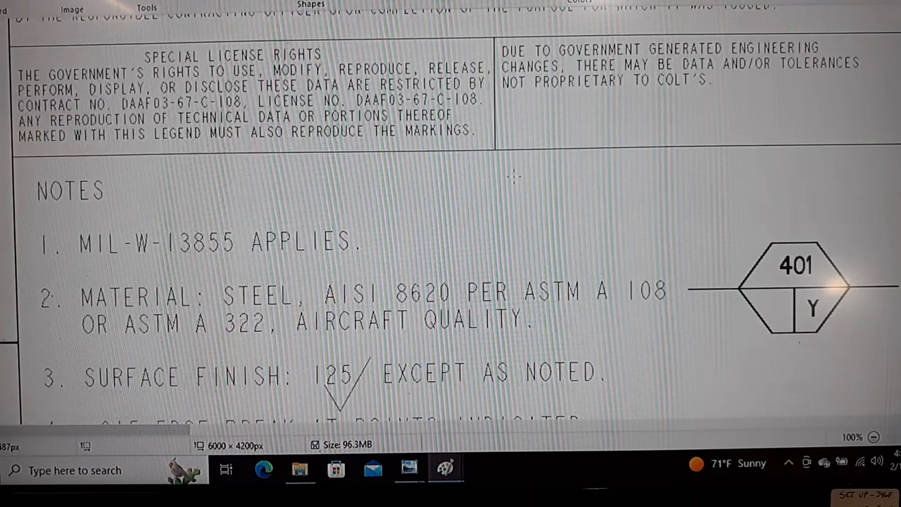
pyautogui.scroll(3)
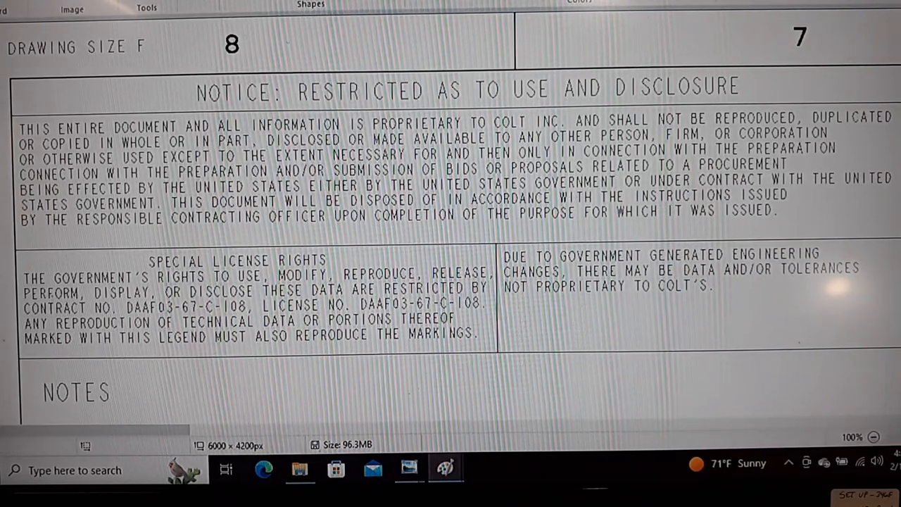
# Step: Zoom out to the whole bolt carrier sheet and scroll to the 8448507 title block
pyautogui.click(873, 437)
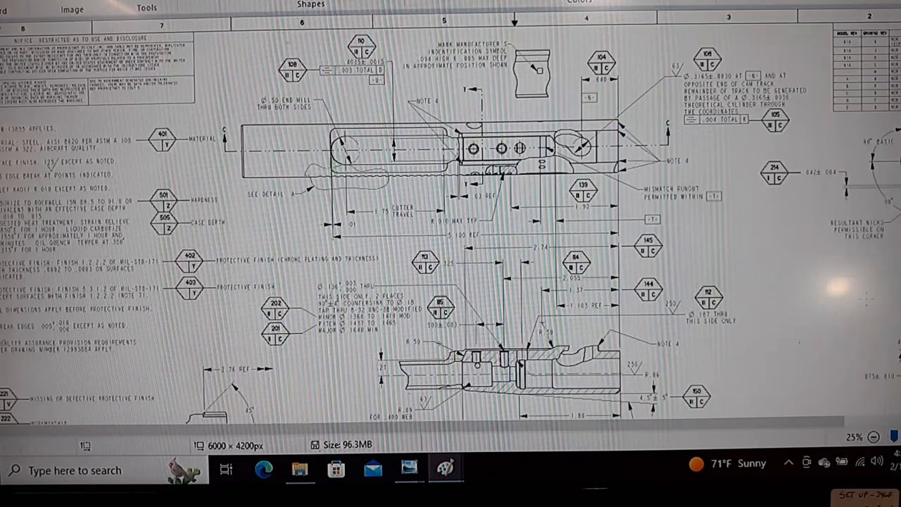
pyautogui.scroll(-3)
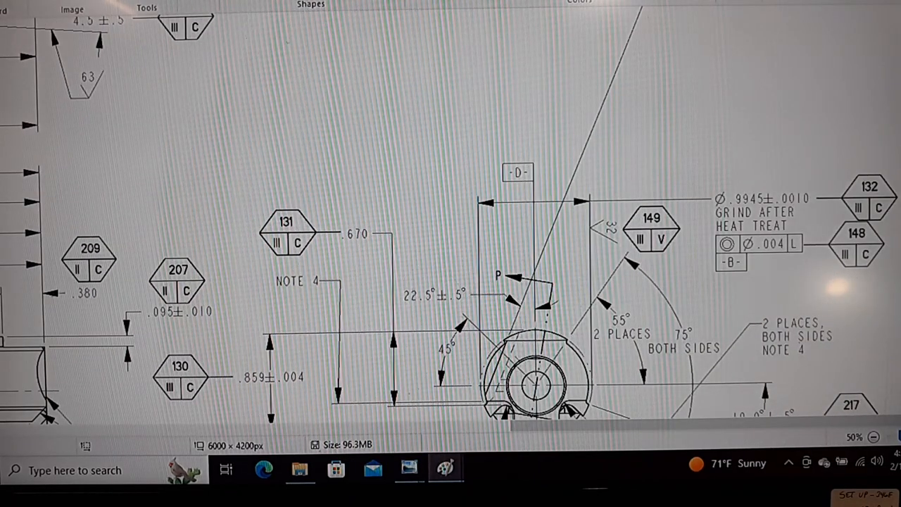
pyautogui.scroll(-3)
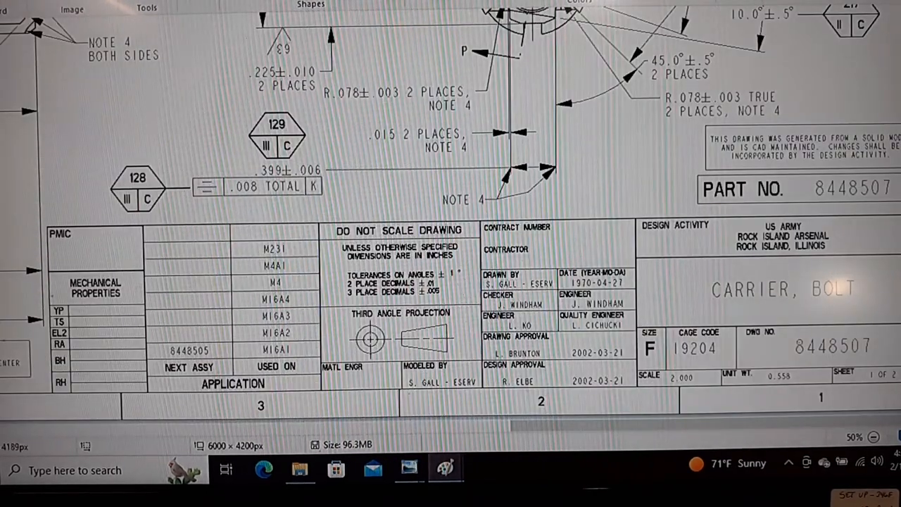